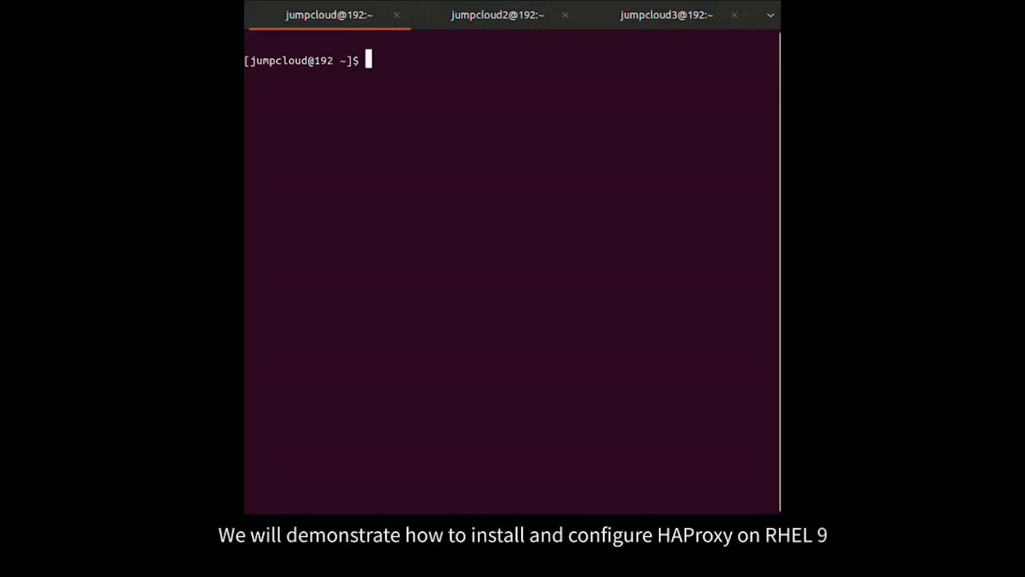
Set the load balancer's hostname to ha-proxy-rhel9 and reload the shell with exec bash
{"action": "type", "text": "sudo hostnamectl set-hostname ha-proxy-rhel9"}
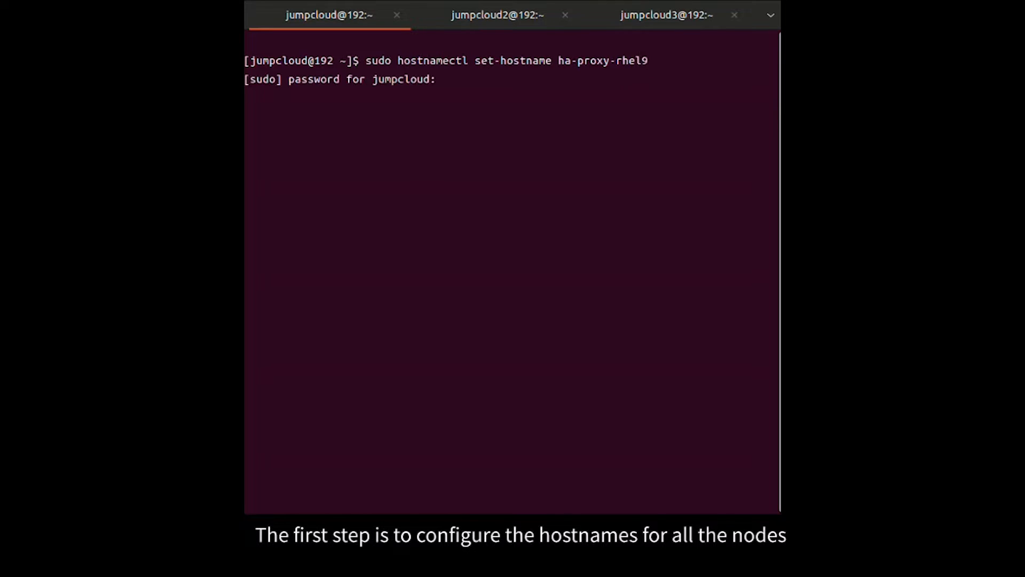
{"action": "type", "text": "exec bash"}
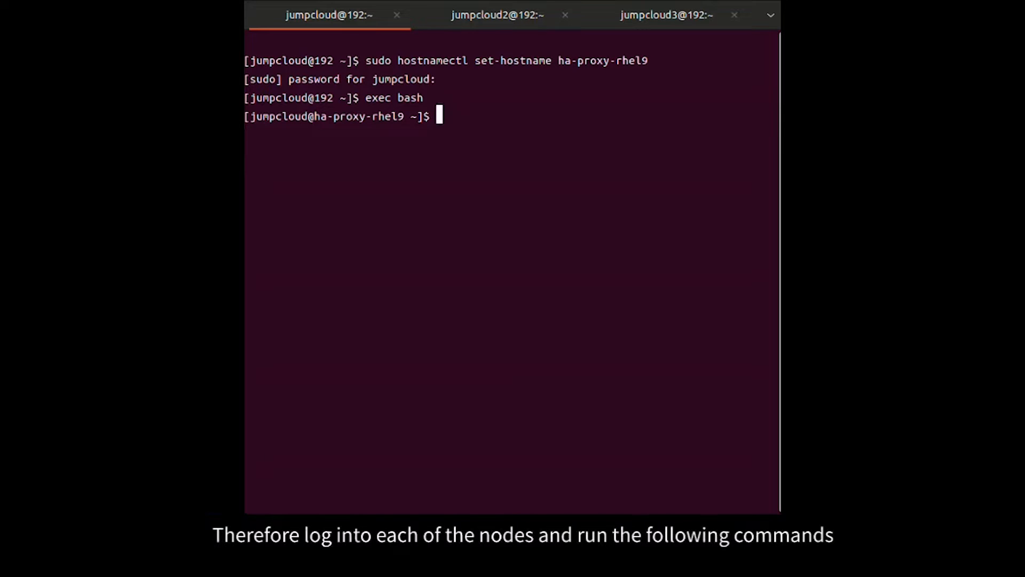
Set the second node's hostname to web-server-01 and reload its shell
{"action": "left_click", "coordinate": [497, 14]}
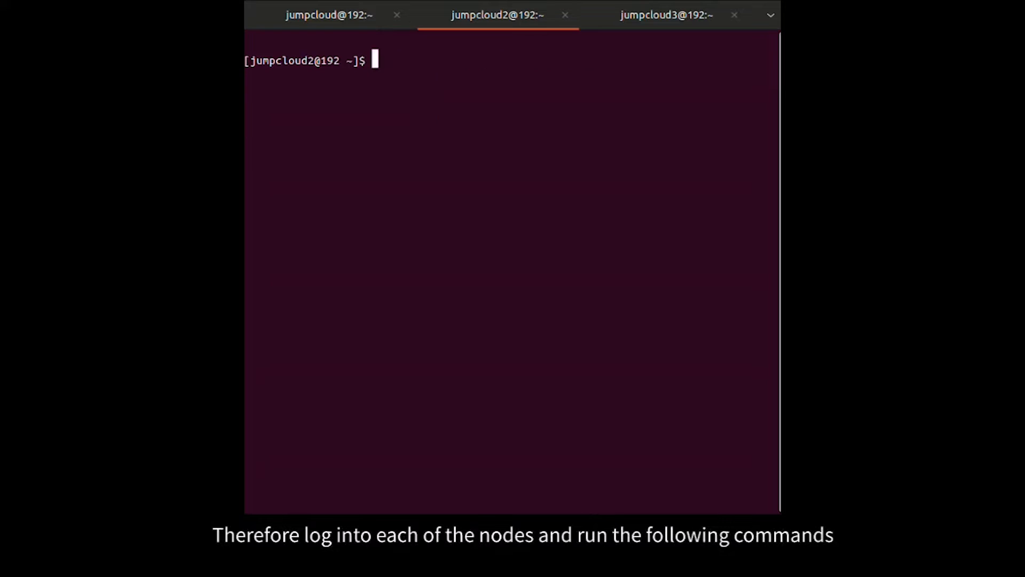
{"action": "type", "text": "sudo hostnamectl se"}
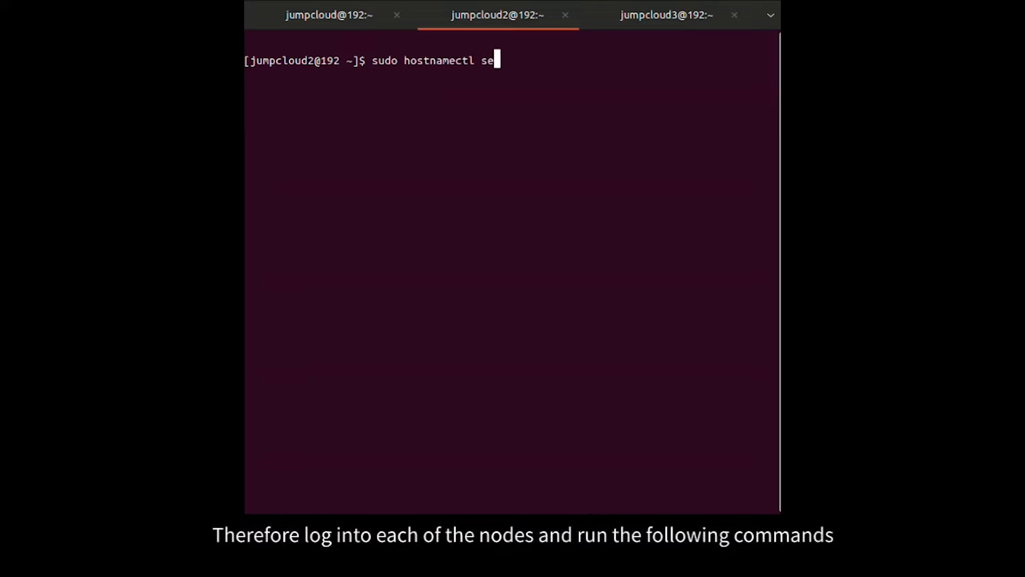
{"action": "type", "text": "t-hostn"}
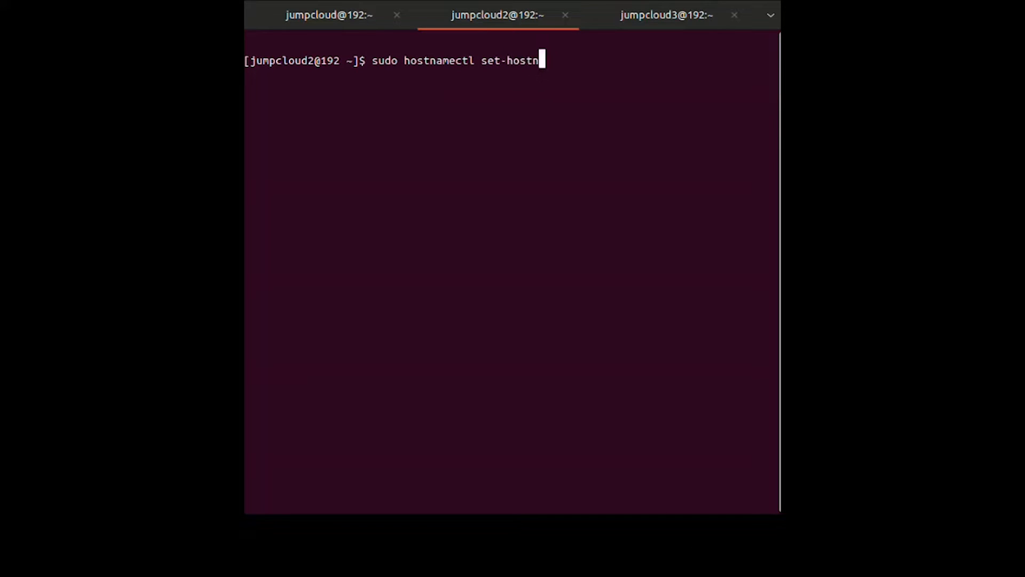
{"action": "type", "text": "ame web-server-01"}
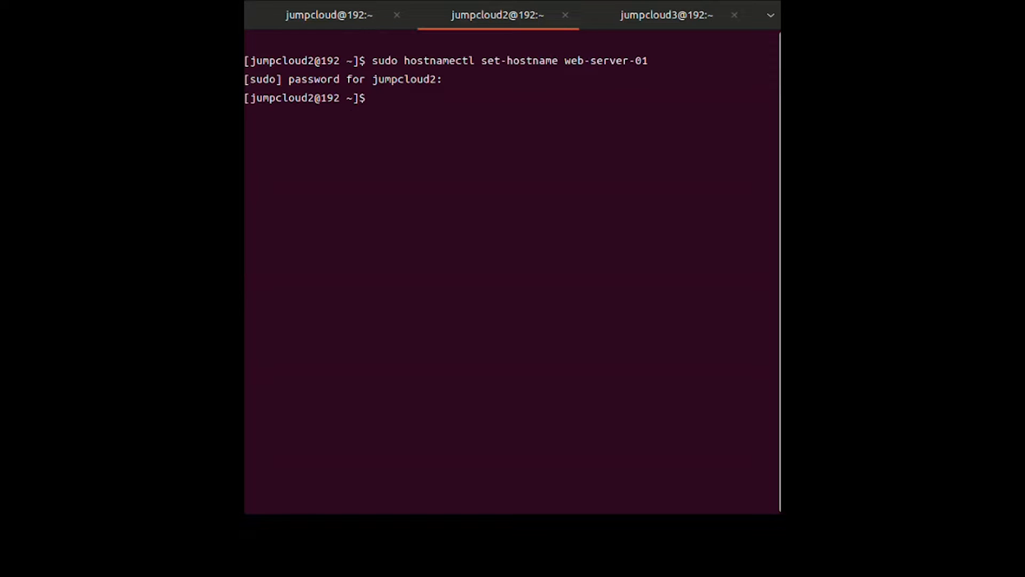
{"action": "type", "text": "exec bash"}
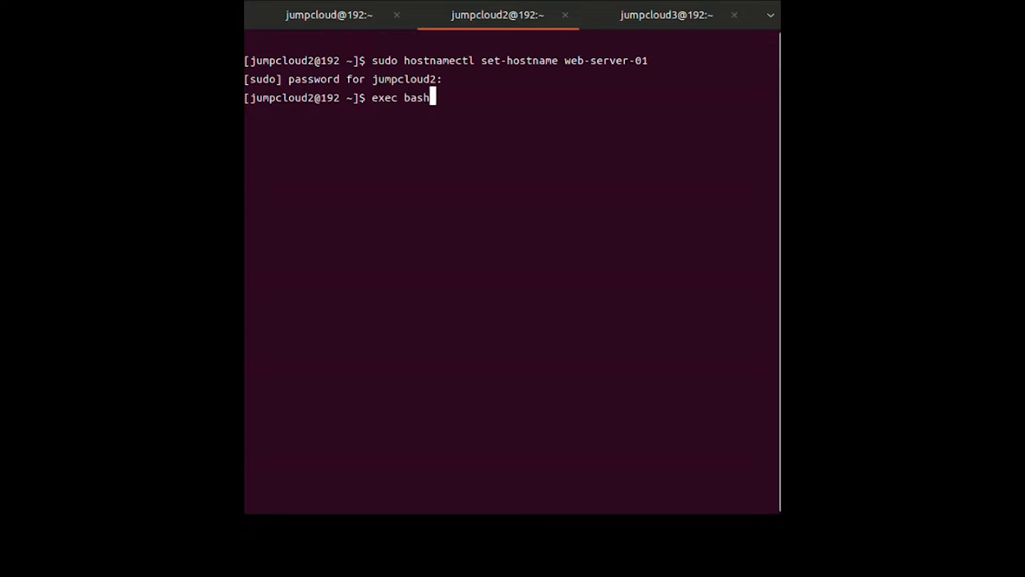
Set the third node's hostname to web-server-02
{"action": "left_click", "coordinate": [665, 13]}
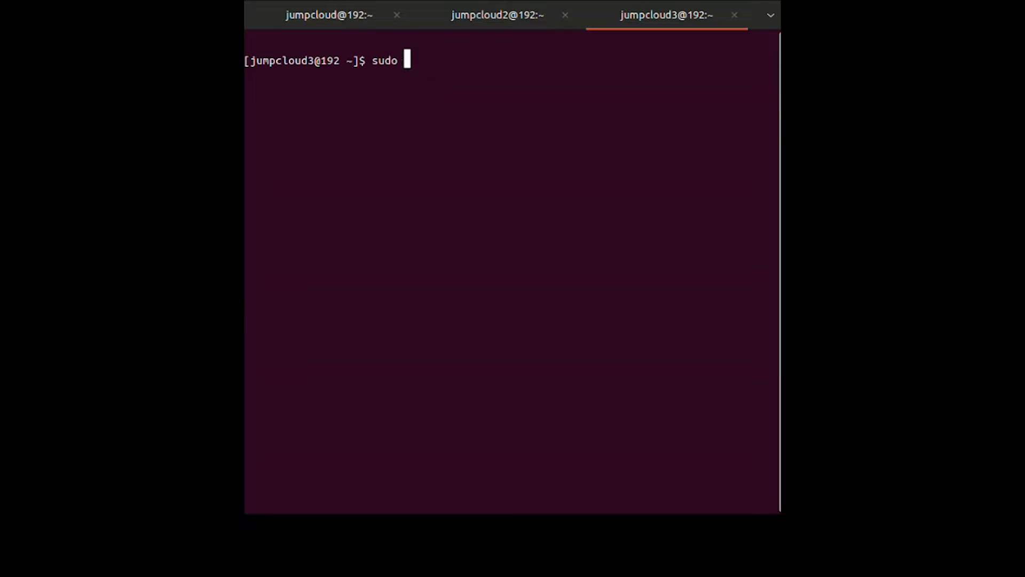
{"action": "type", "text": "hostnamectl set-hostname web-server-02"}
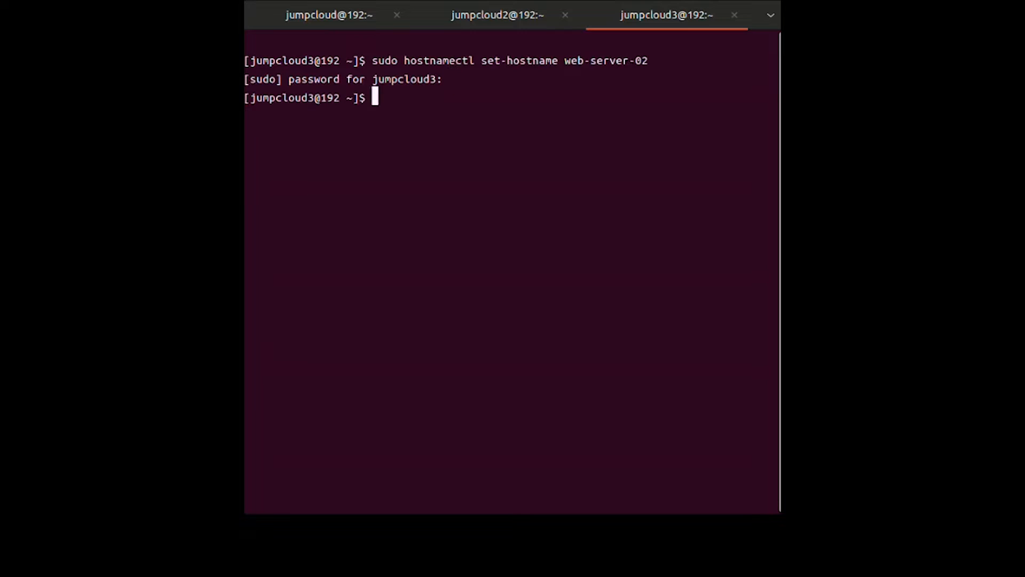
{"action": "type", "text": "e"}
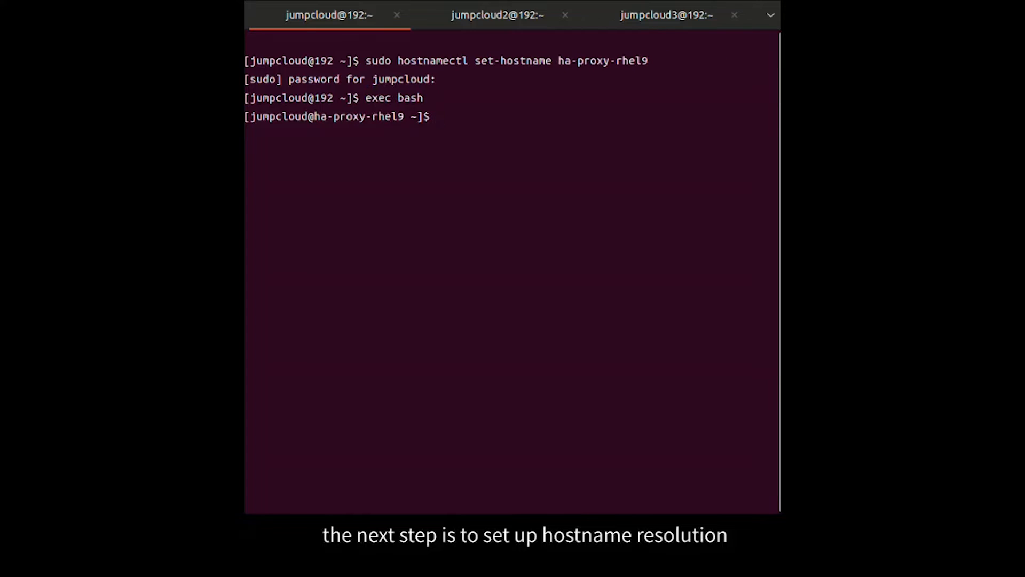
Add 192.168.122.84 ha-proxy-rhel9 and the web server entries to the first /etc/hosts
{"action": "type", "text": "sudo"}
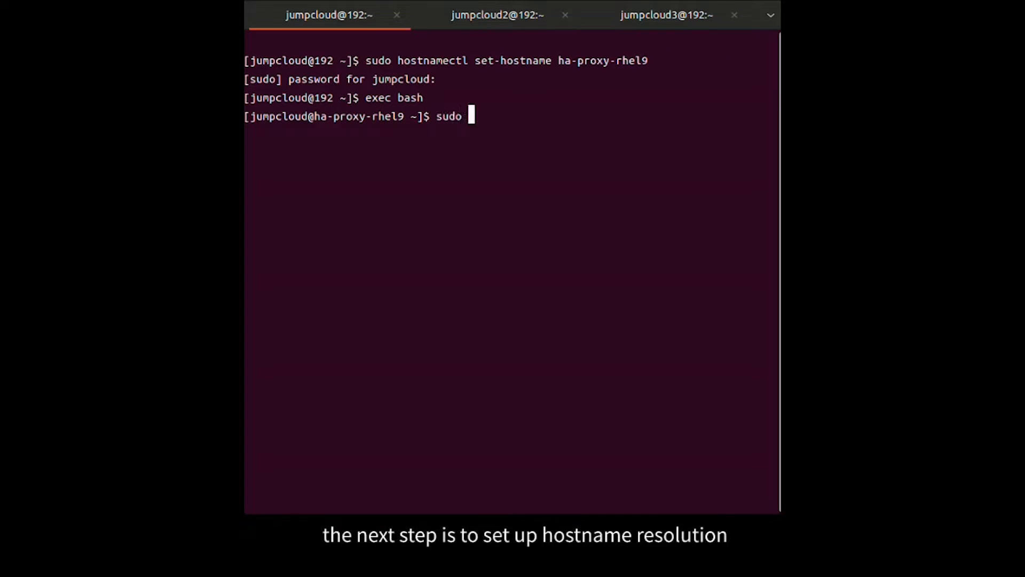
{"action": "type", "text": "vim /etc/"}
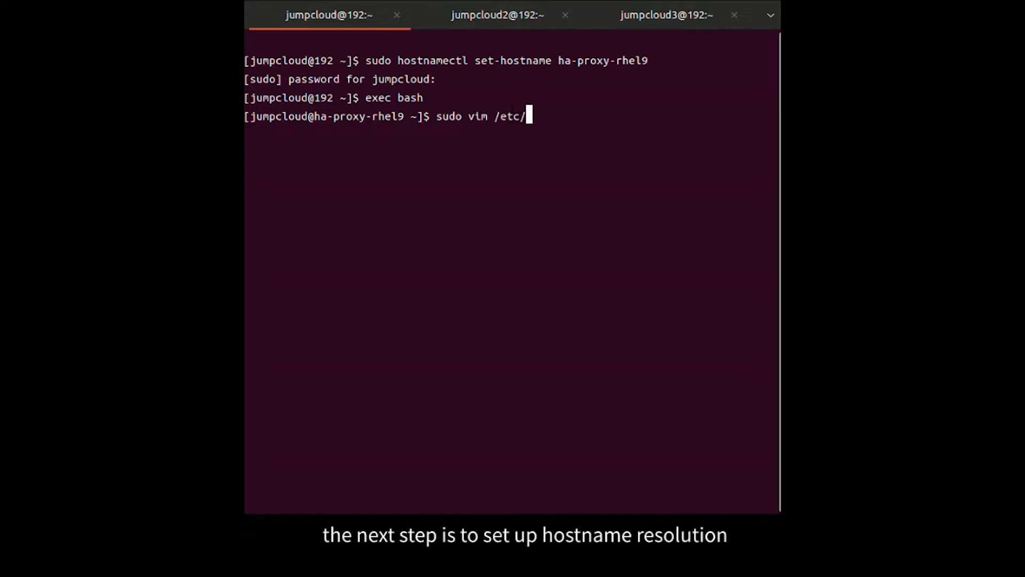
{"action": "type", "text": "hosts"}
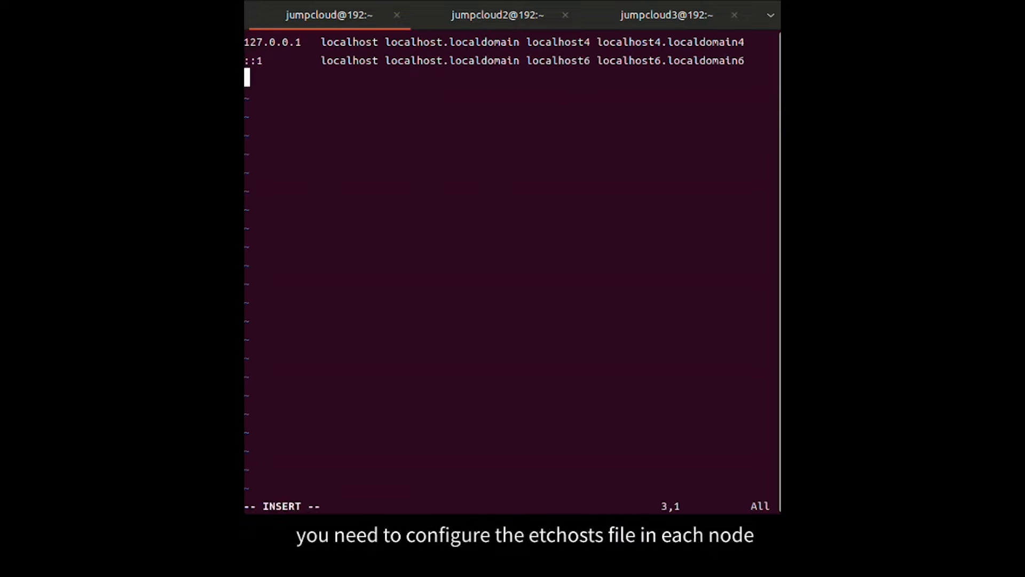
{"action": "type", "text": "192.168.122.84 ha-proxy-rhel9"}
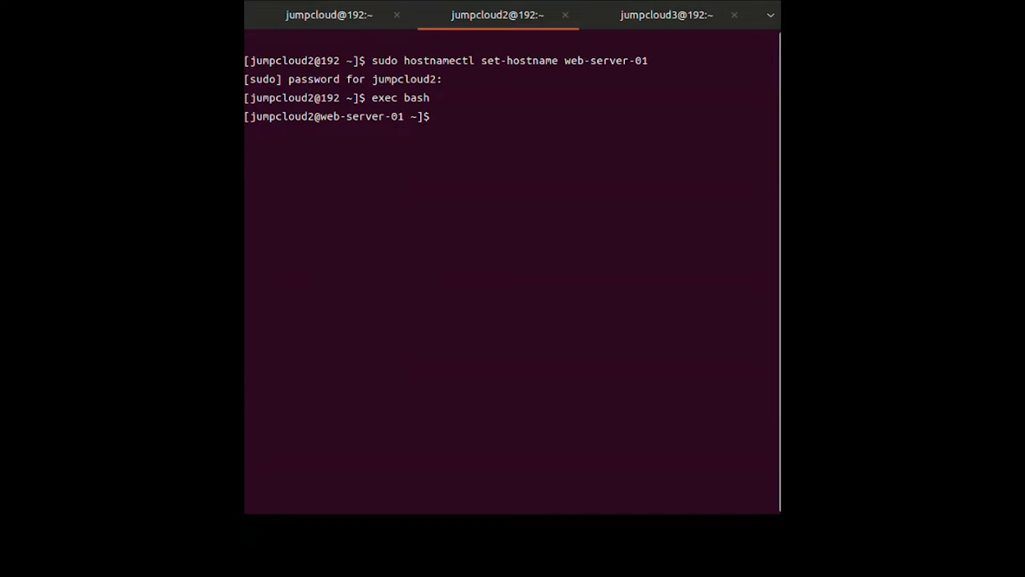
Edit /etc/hosts on the next node with the same mappings and save with :wq
{"action": "type", "text": "sudo vim"}
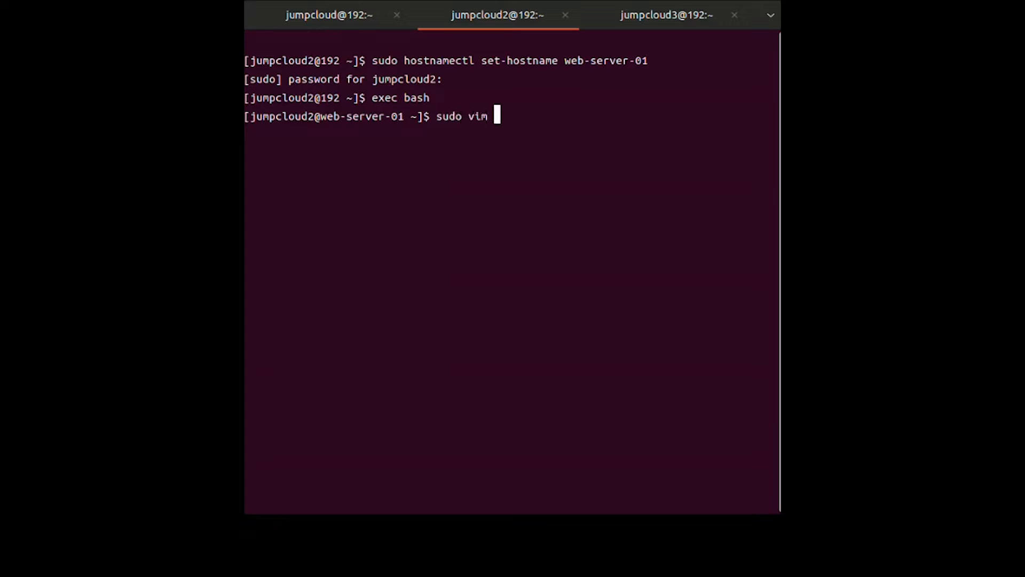
{"action": "type", "text": "/etc/h"}
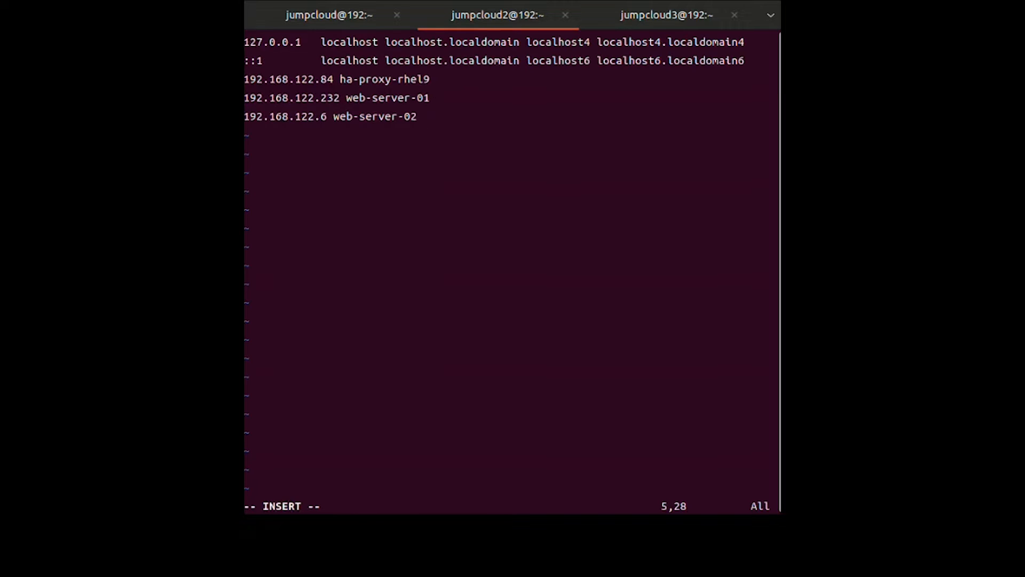
{"action": "type", "text": ":wq"}
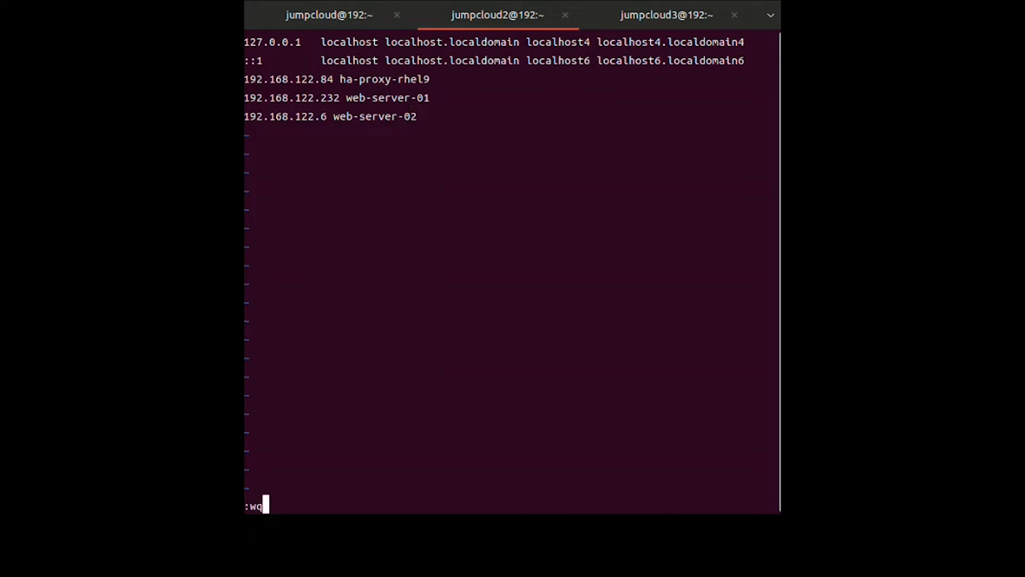
Add the 192.168.122.84 ha-proxy-rhel9 mapping to web-server-02's /etc/hosts
{"action": "left_click", "coordinate": [665, 14]}
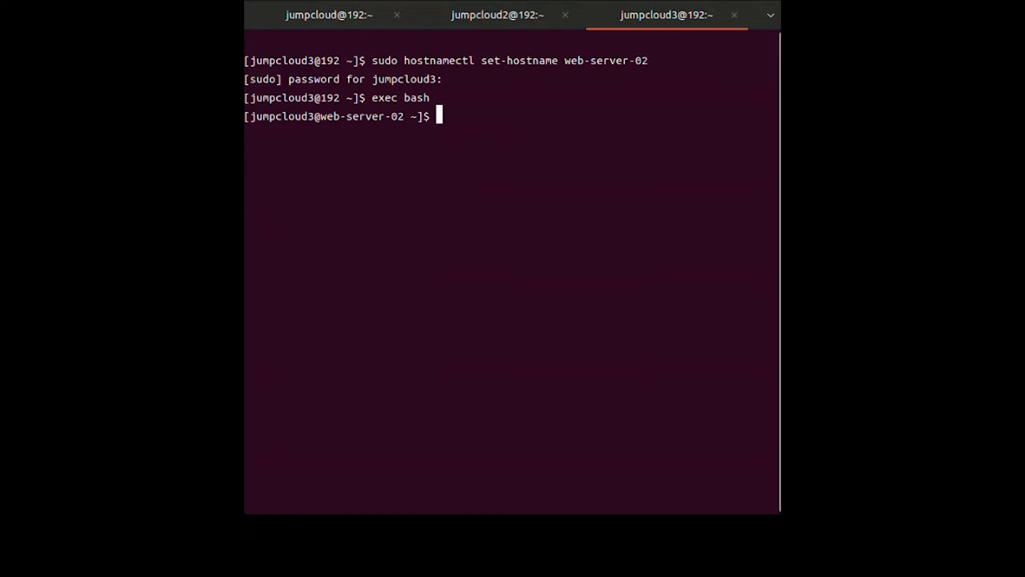
{"action": "type", "text": "sudo"}
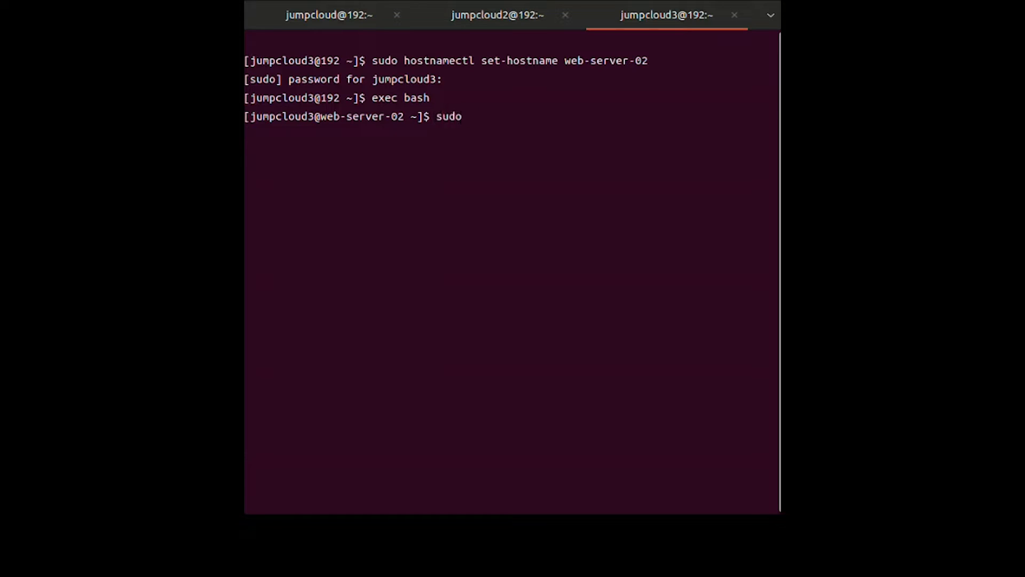
{"action": "type", "text": "vim /etc/h"}
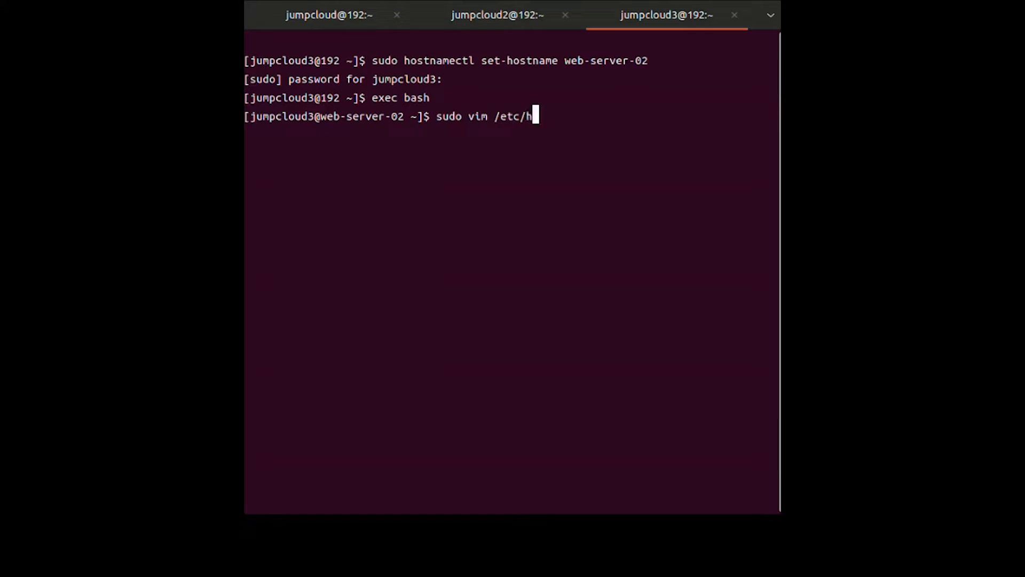
{"action": "key", "text": "enter"}
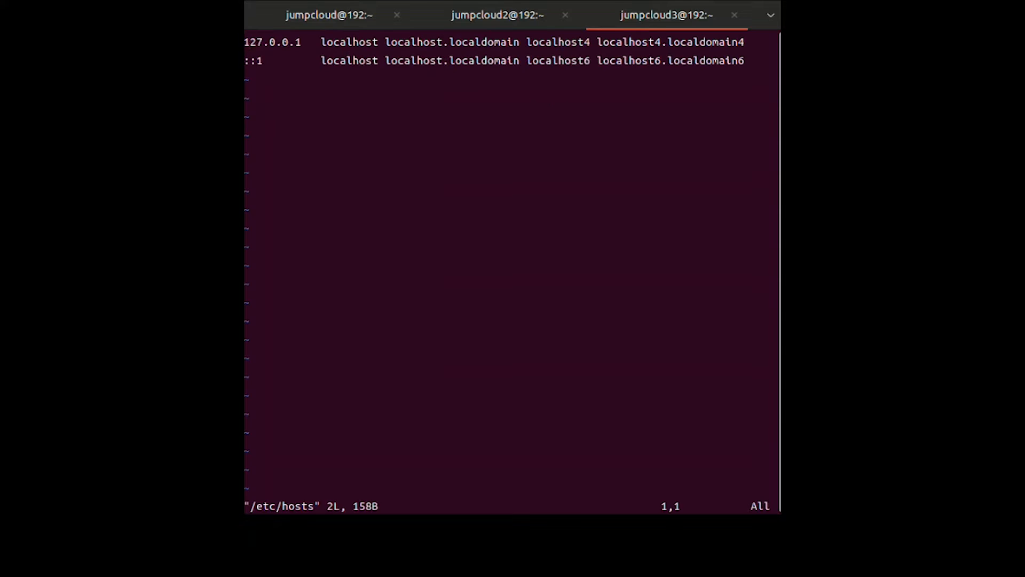
{"action": "type", "text": "192.168.122.84 ha-proxy-rhel9"}
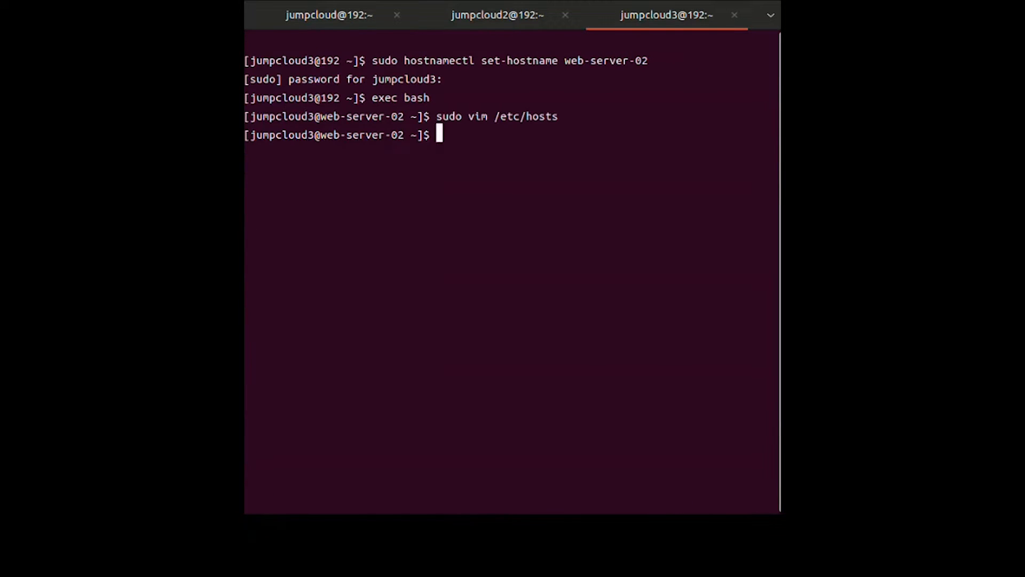
From the load balancer, ping web-server-01 by hostname with 0% packet loss
{"action": "left_click", "coordinate": [330, 14]}
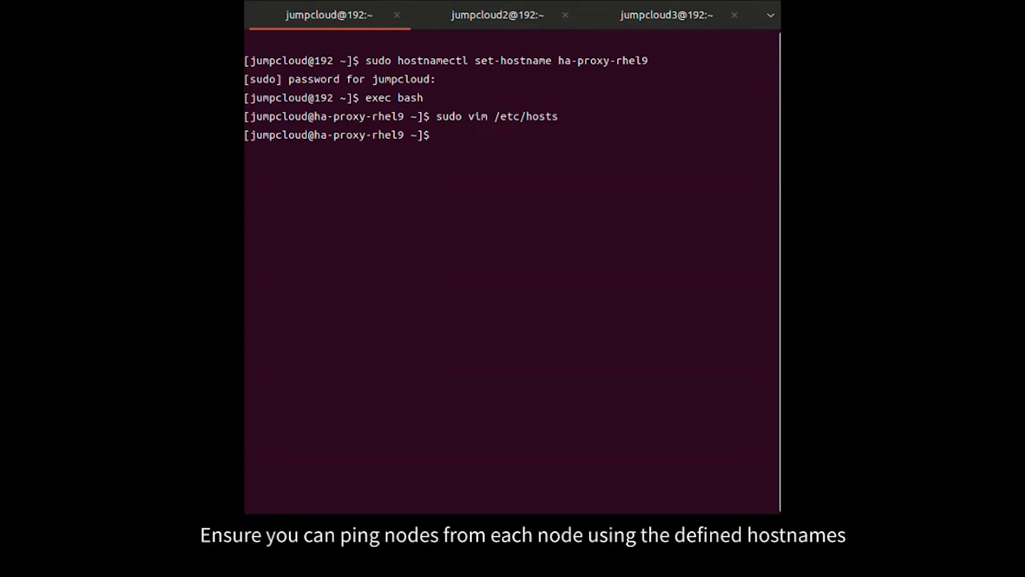
{"action": "type", "text": "ping"}
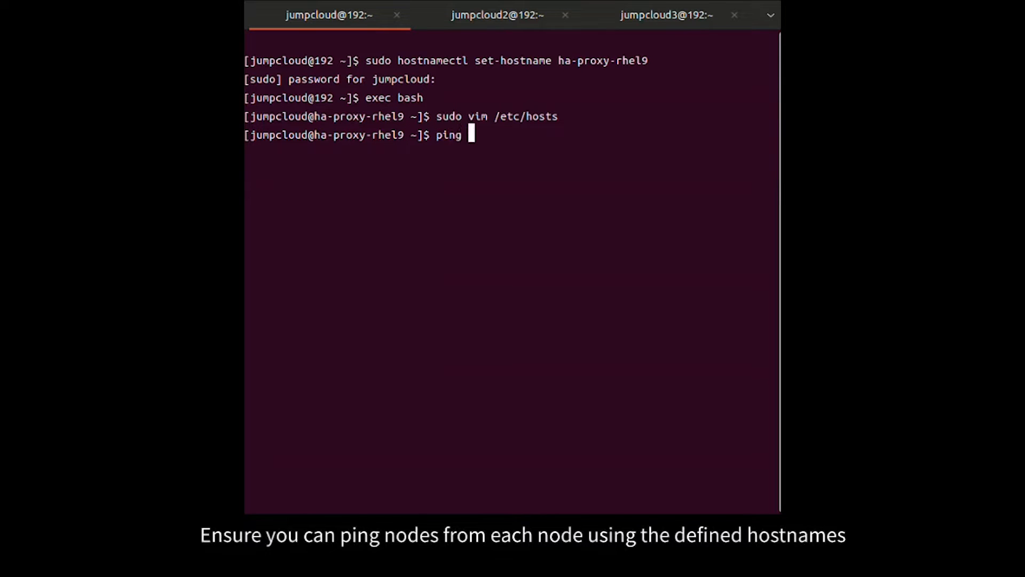
{"action": "type", "text": "web"}
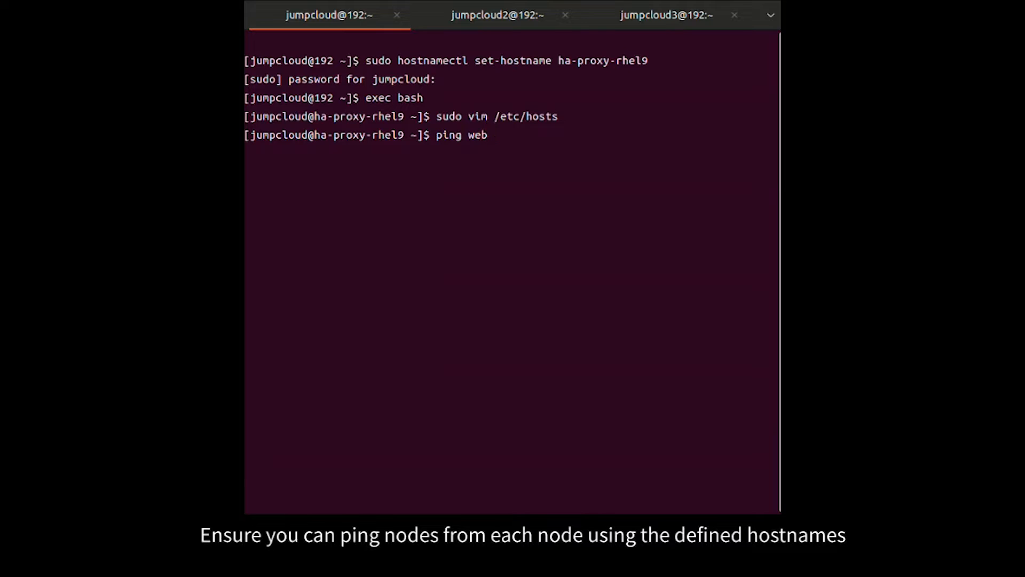
{"action": "type", "text": "-server"}
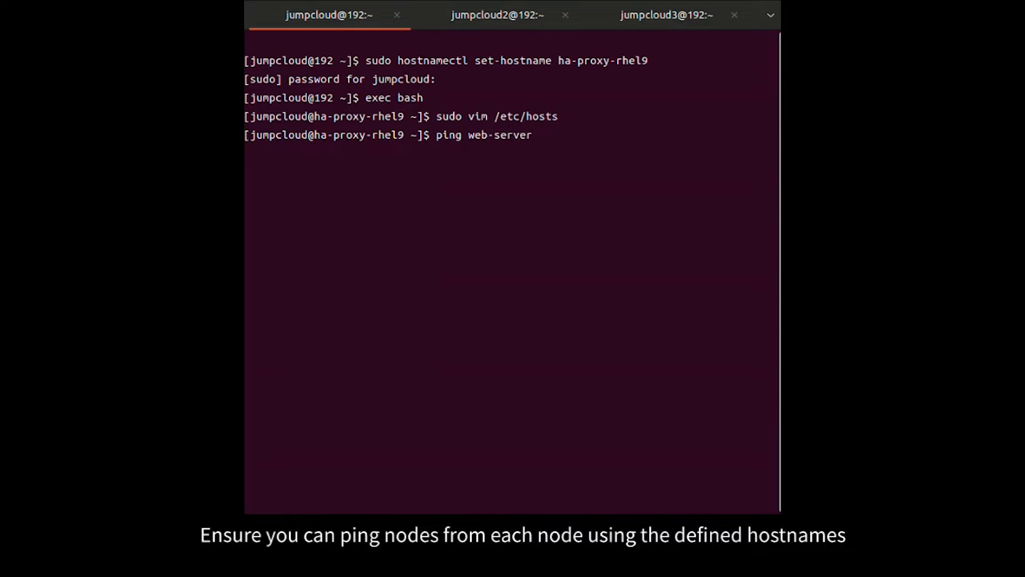
{"action": "type", "text": "-01 -c 3"}
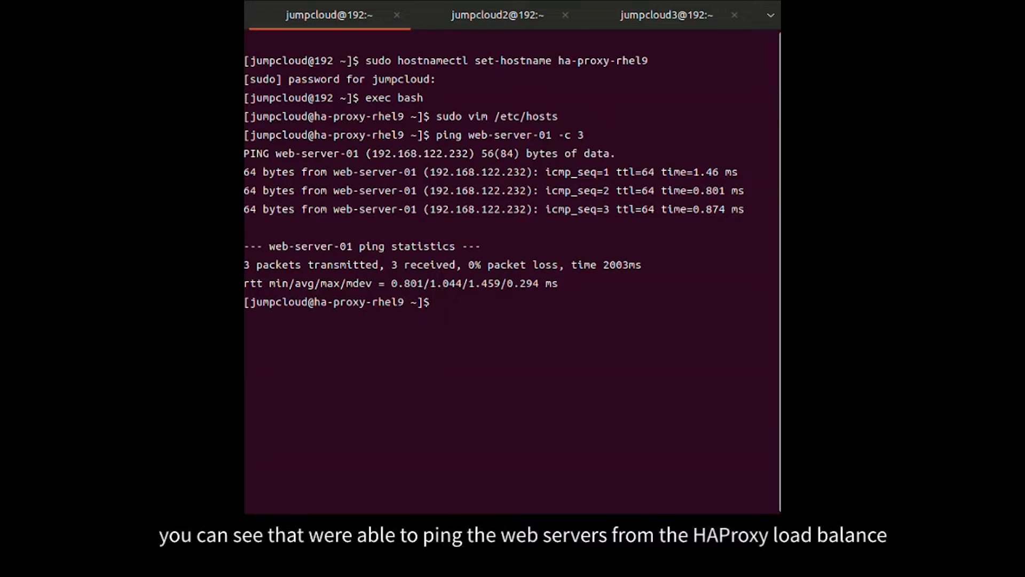
Ping web-server-02 by hostname and confirm all packets are received
{"action": "type", "text": "ping web-"}
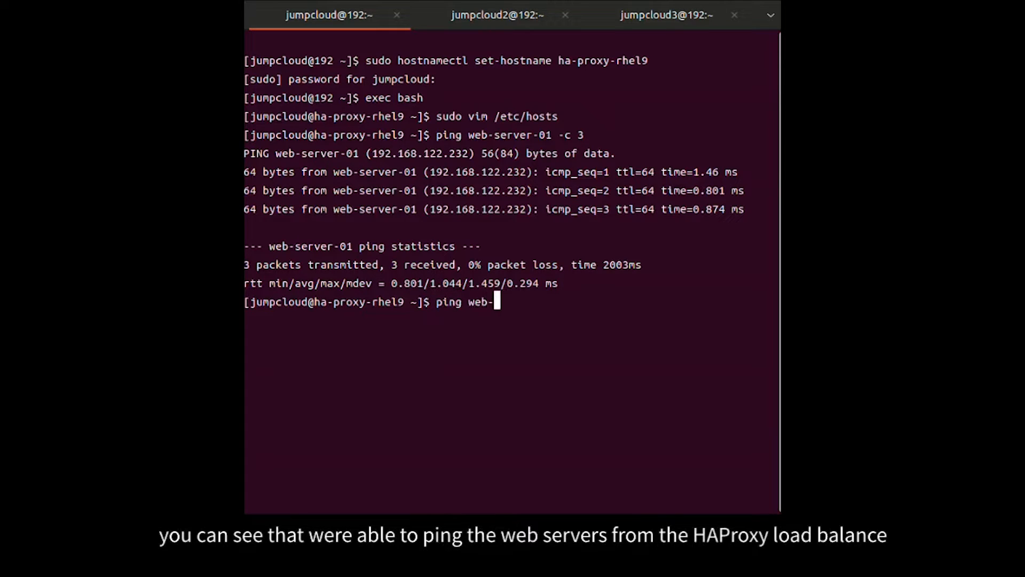
{"action": "type", "text": "server-02 -c 3"}
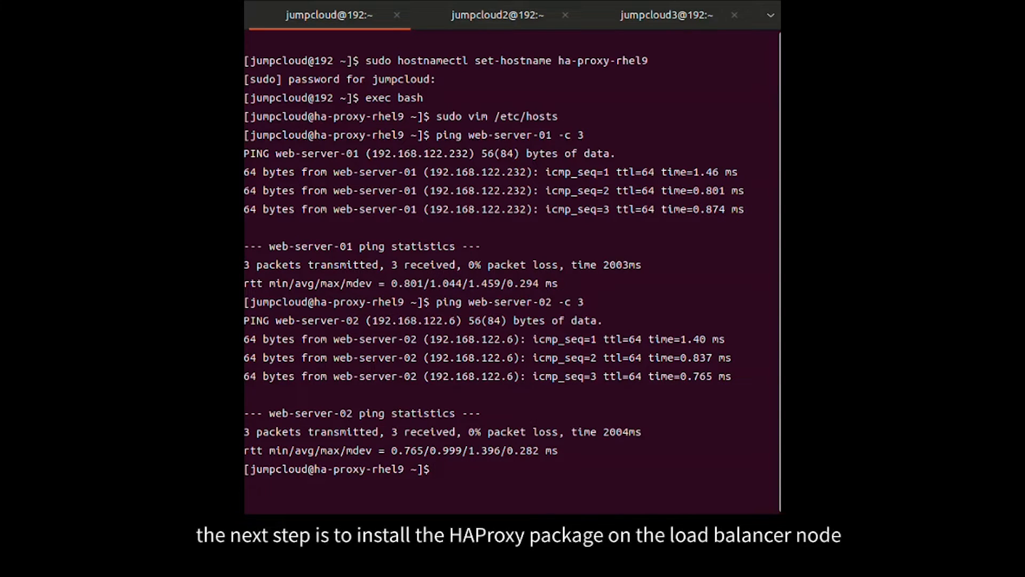
Run sudo dnf update, then sudo dnf install haproxy -y to install HAProxy 2.4.22
{"action": "type", "text": "sudo d"}
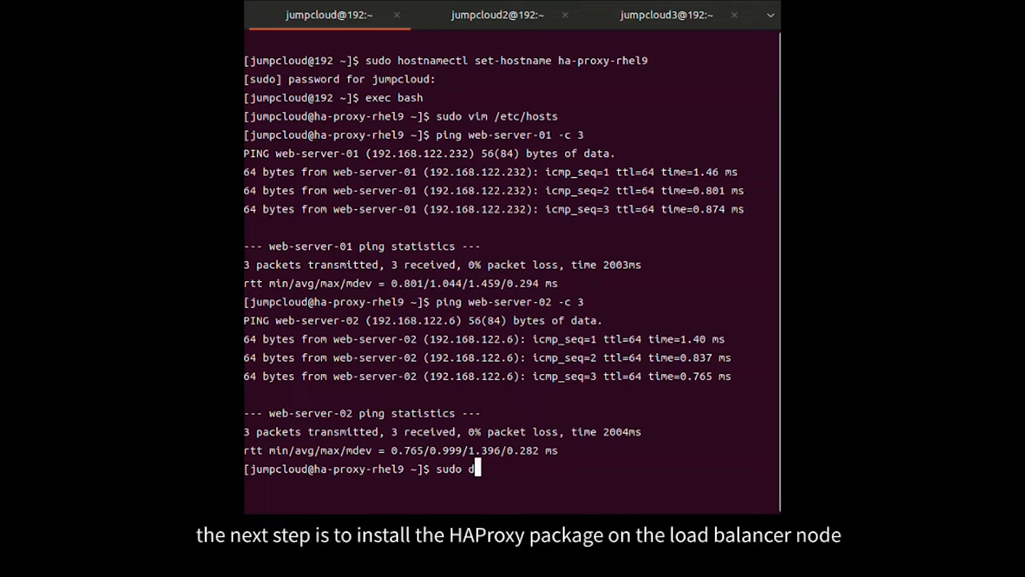
{"action": "type", "text": "nf update"}
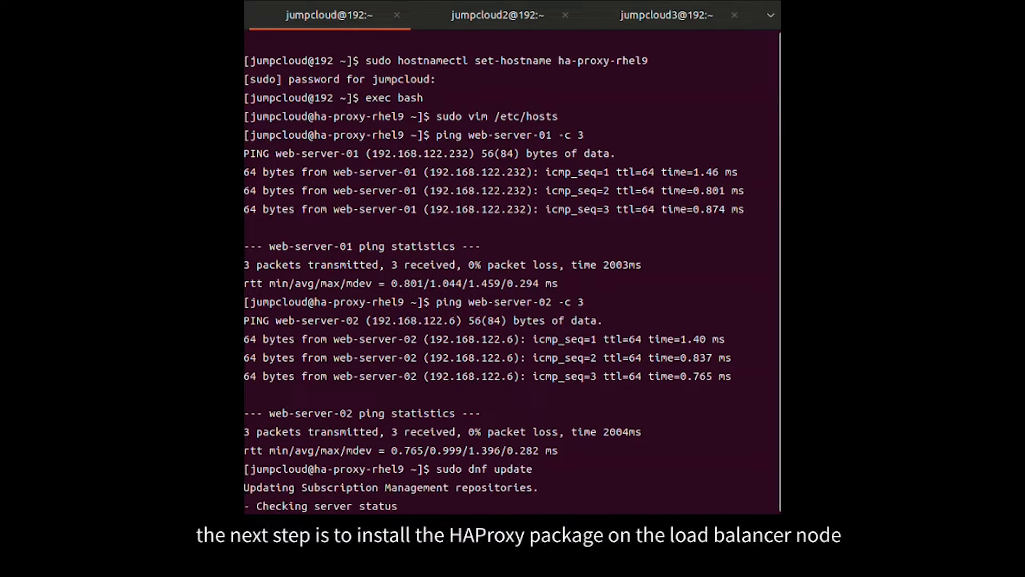
{"action": "type", "text": "s"}
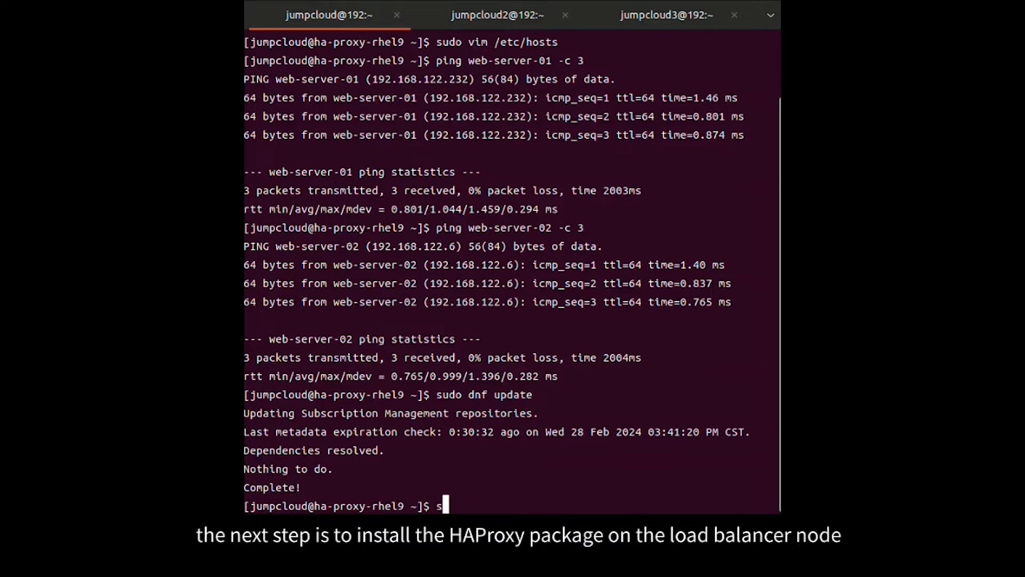
{"action": "type", "text": "udo dnf"}
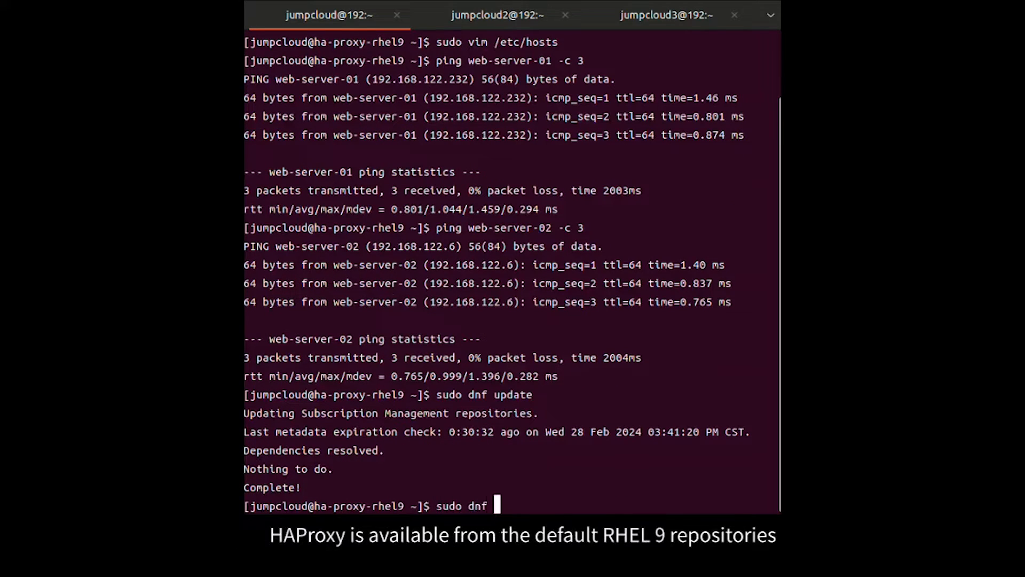
{"action": "type", "text": "install hap"}
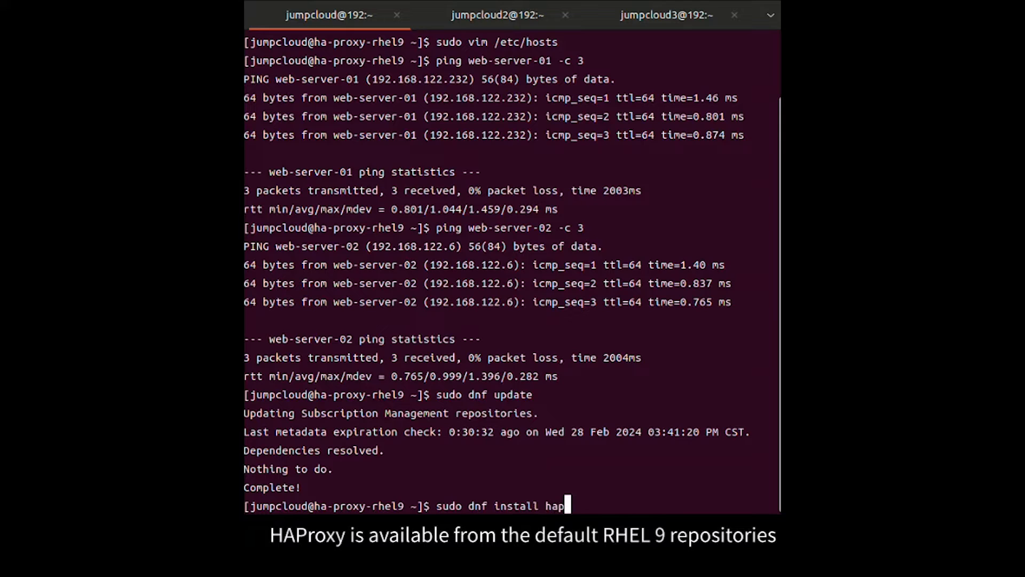
{"action": "type", "text": "roxy"}
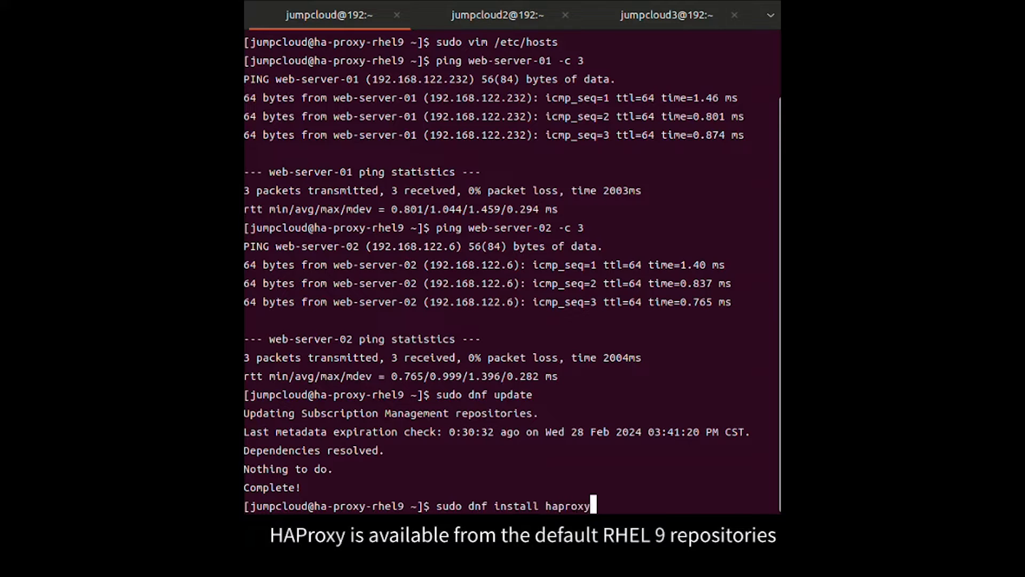
{"action": "type", "text": "-y"}
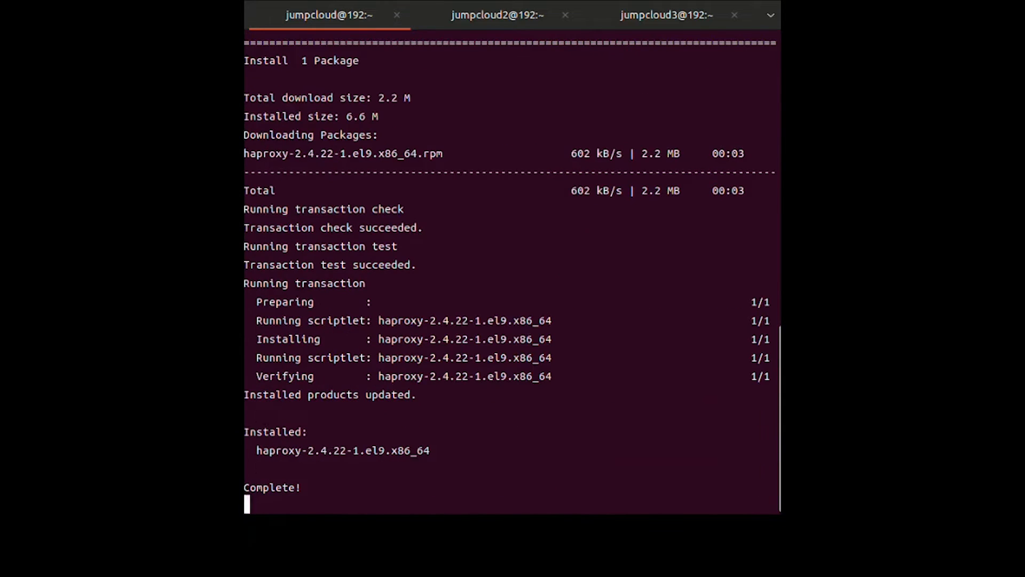
Query haproxy with rpm -q, then show its full details with rpm -qi haproxy
{"action": "type", "text": "rpm -q haproxy"}
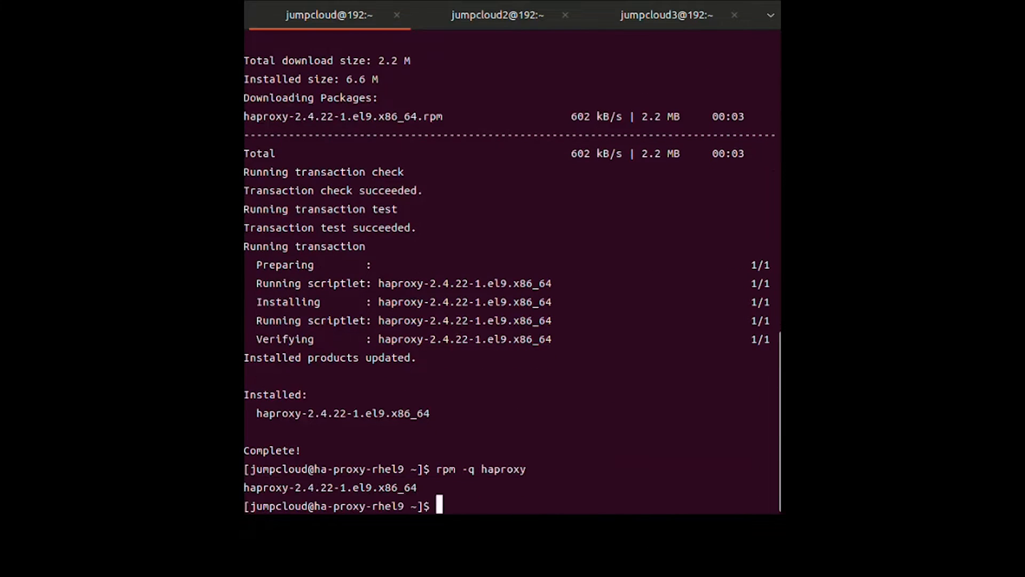
{"action": "type", "text": "rpm"}
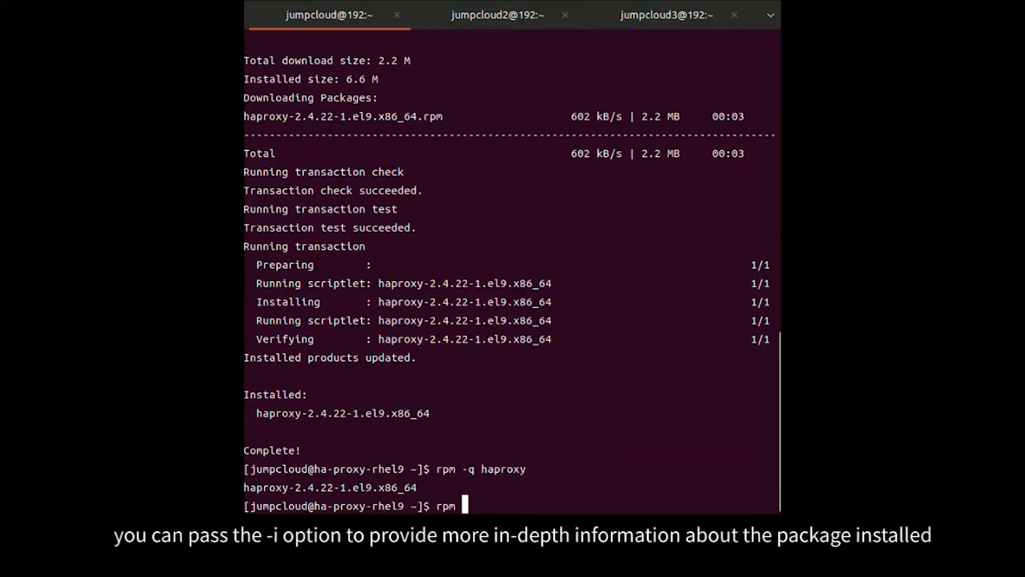
{"action": "type", "text": "qi"}
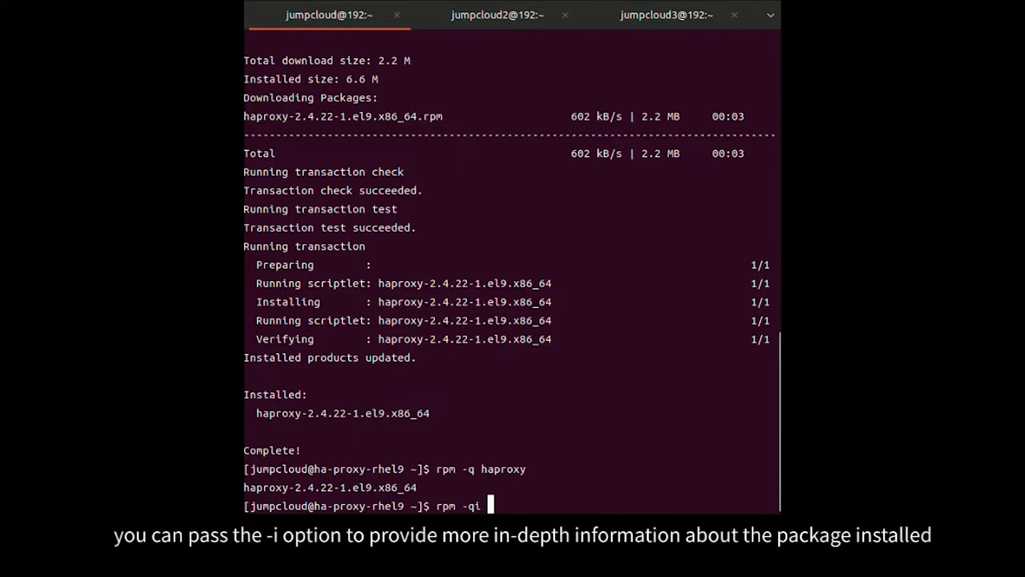
{"action": "type", "text": "haprox"}
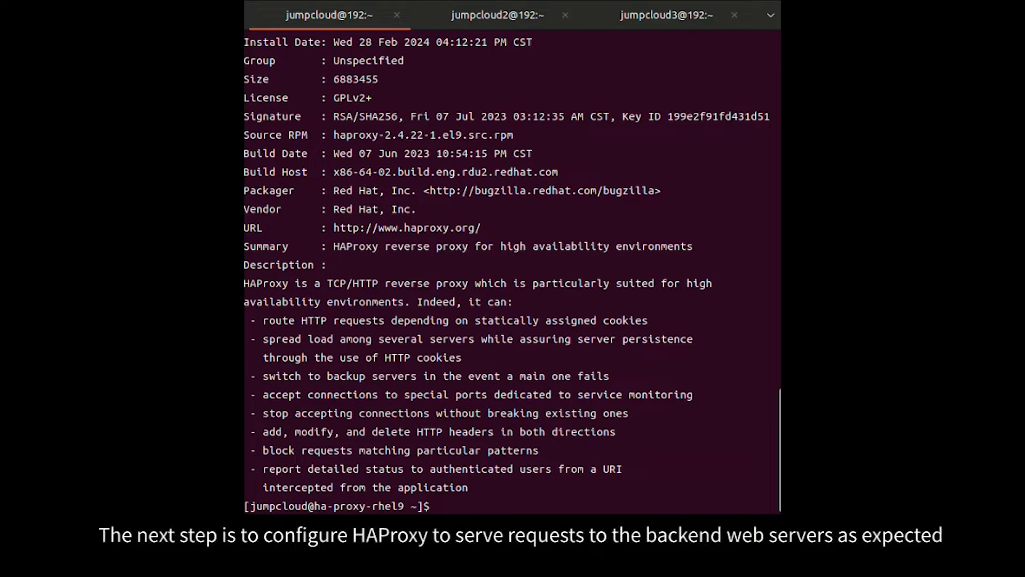
Copy /etc/haproxy/haproxy.cfg to /etc/haproxy/haproxy.cfg.org as a backup
{"action": "type", "text": "sudo cp"}
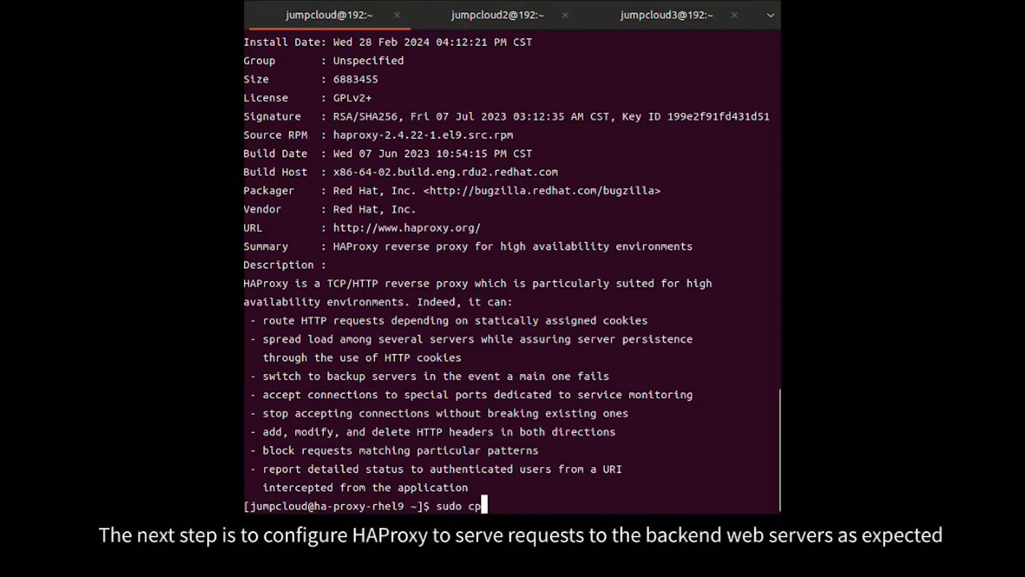
{"action": "type", "text": "/etc/"}
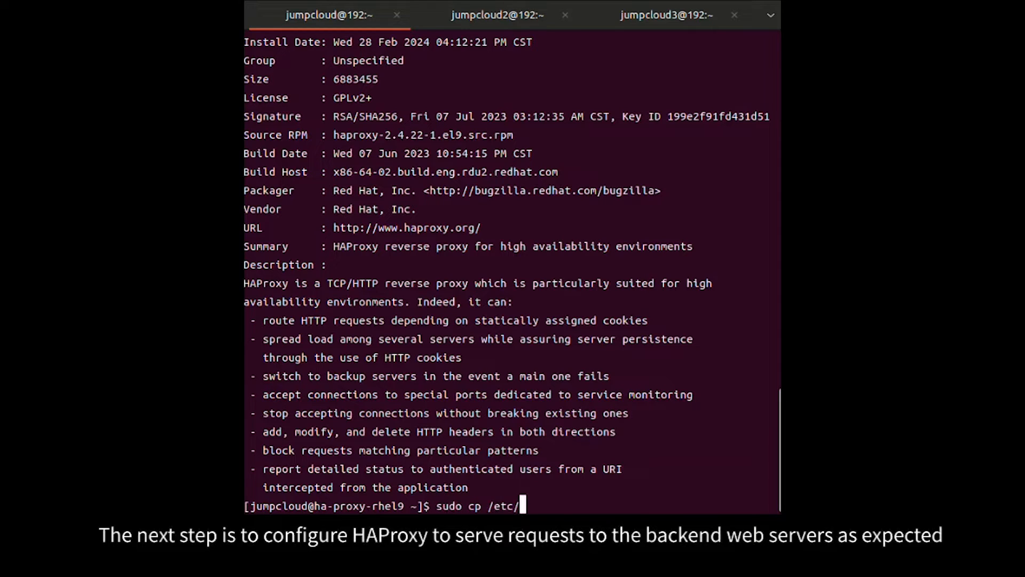
{"action": "type", "text": "haproxy/haproxy.cfg /etc/haproxy/haproxy.cfg"}
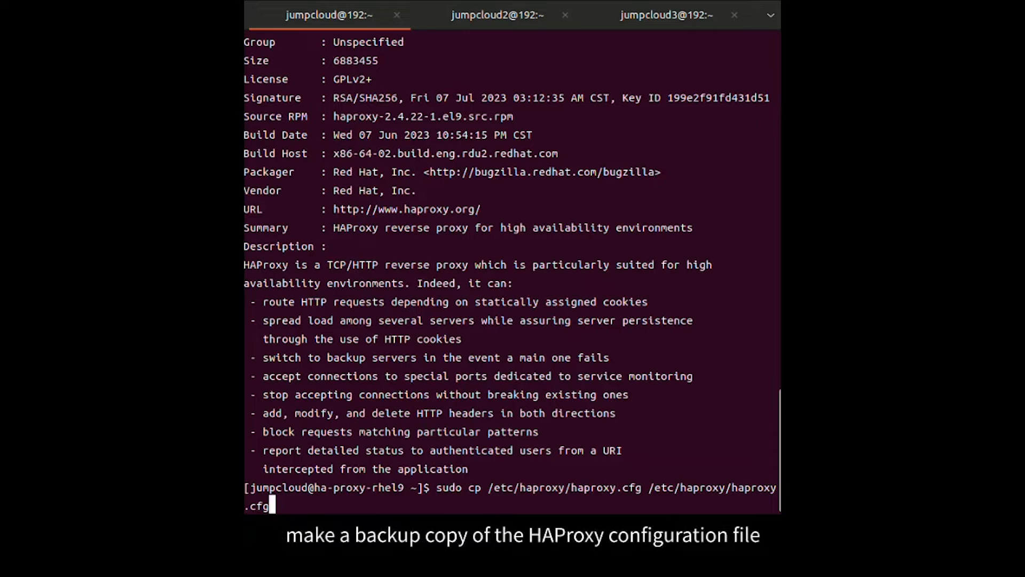
{"action": "type", "text": ".org"}
{"action": "type", "text": "sudo"}
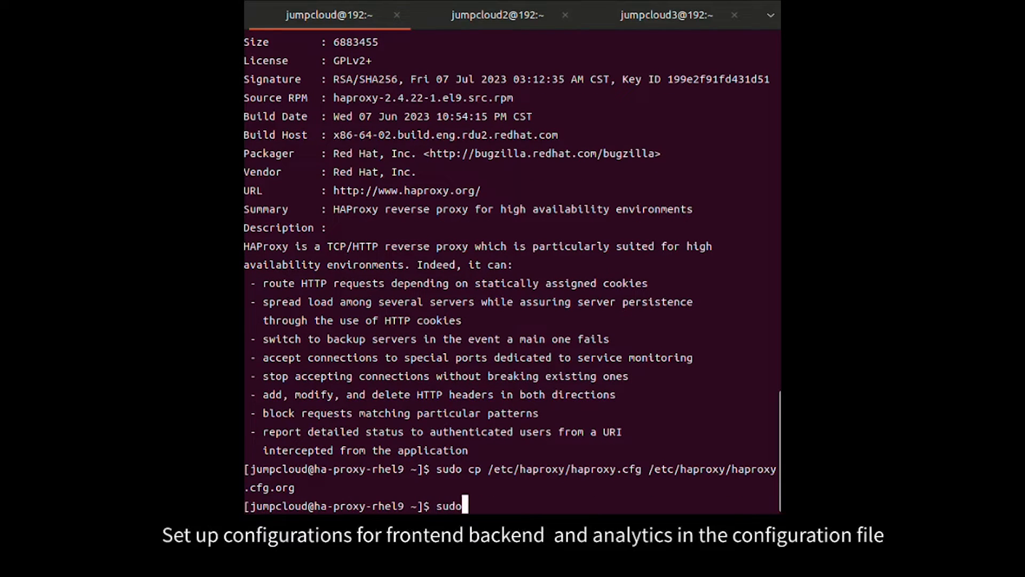
Edit /etc/haproxy/haproxy.cfg in vim and save the configuration
{"action": "type", "text": "vim"}
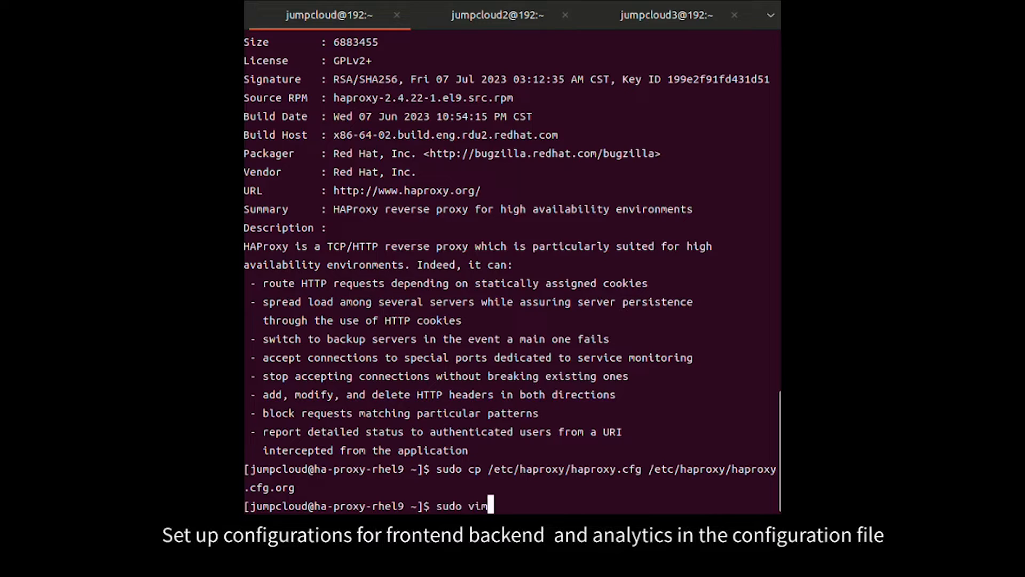
{"action": "type", "text": "/etc/"}
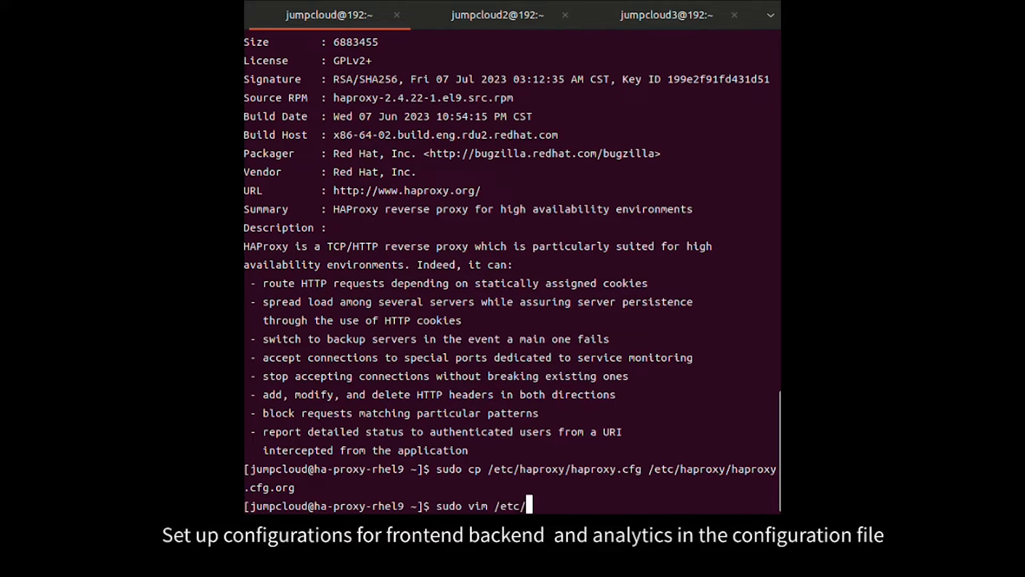
{"action": "type", "text": "haproxy/haproxy.cfg"}
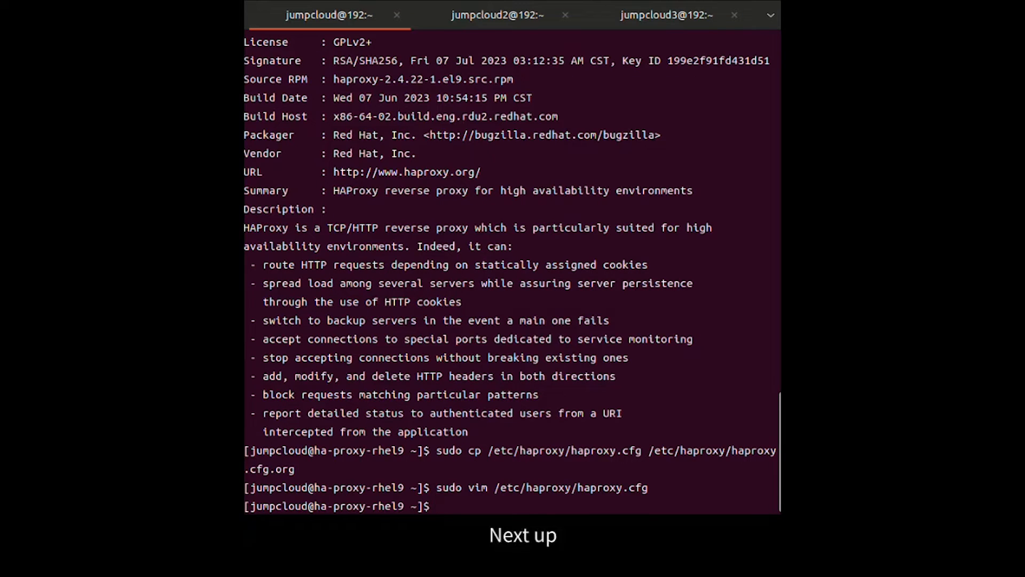
Switch SELinux to permissive with sudo setenforce 0
{"action": "type", "text": "sudo s"}
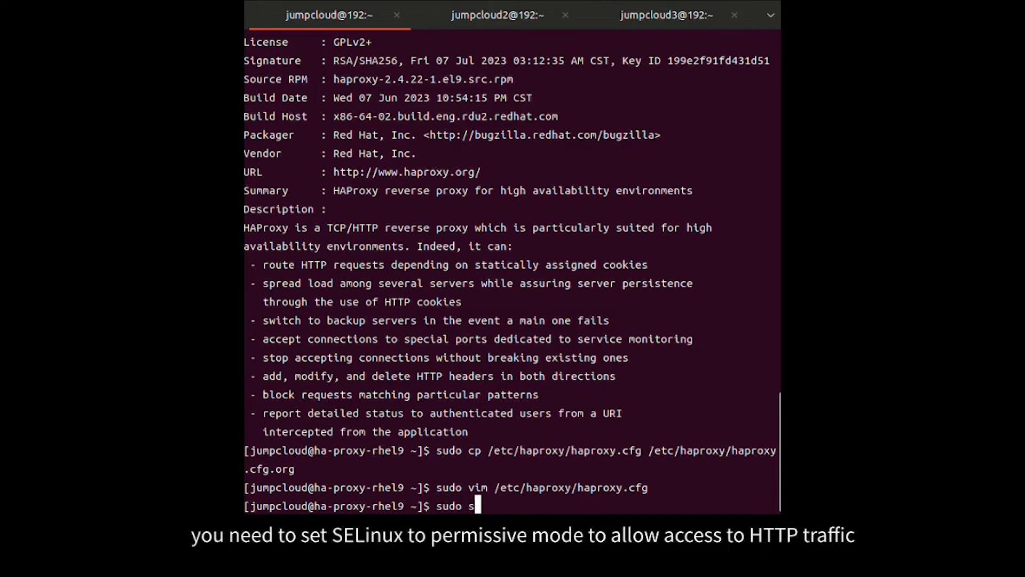
{"action": "type", "text": "etenforce 0"}
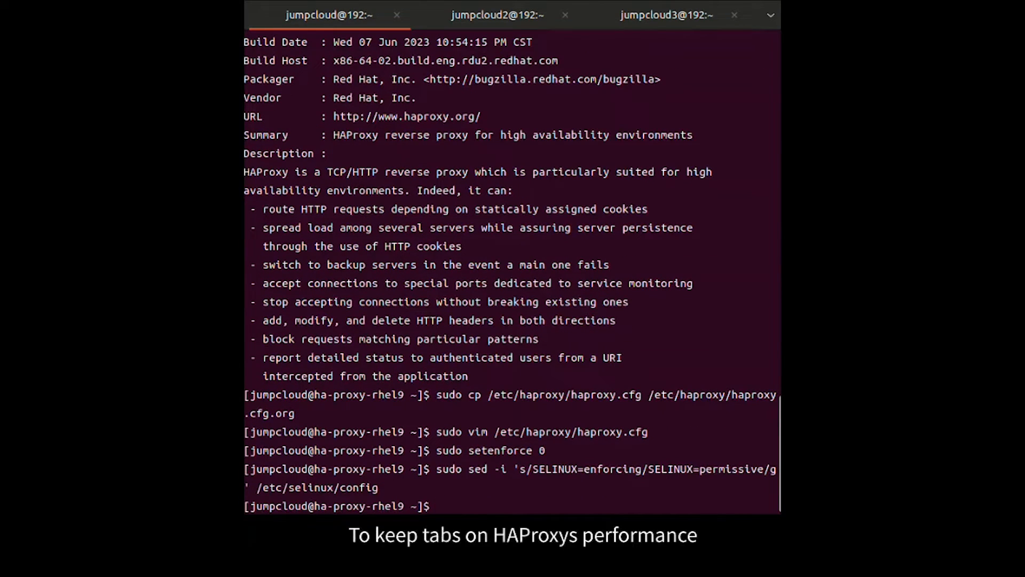
Append local2.=info /var/log/haproxy-access.log to /etc/rsyslog.conf and save
{"action": "type", "text": "sudo"}
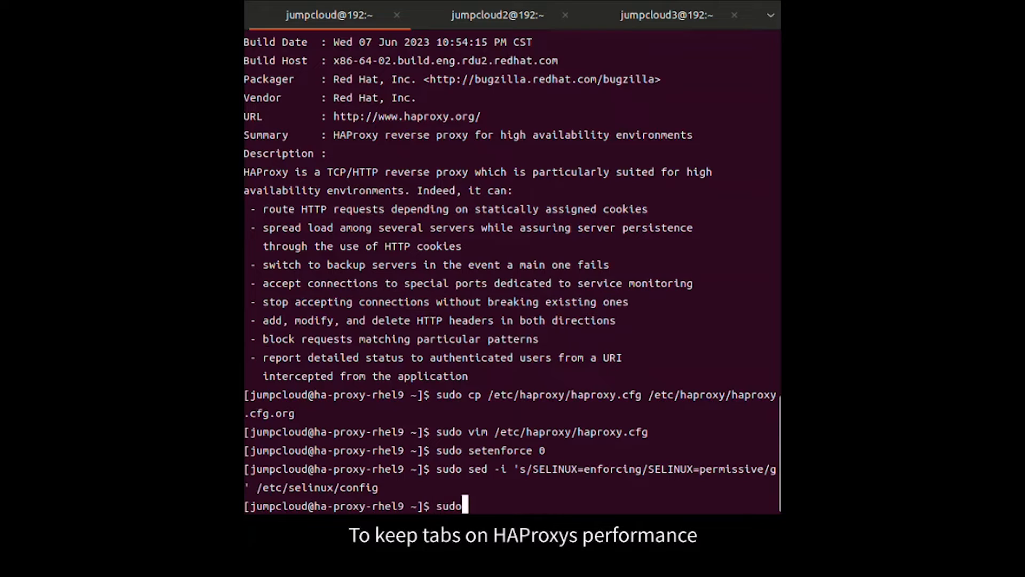
{"action": "type", "text": "vim /etc/"}
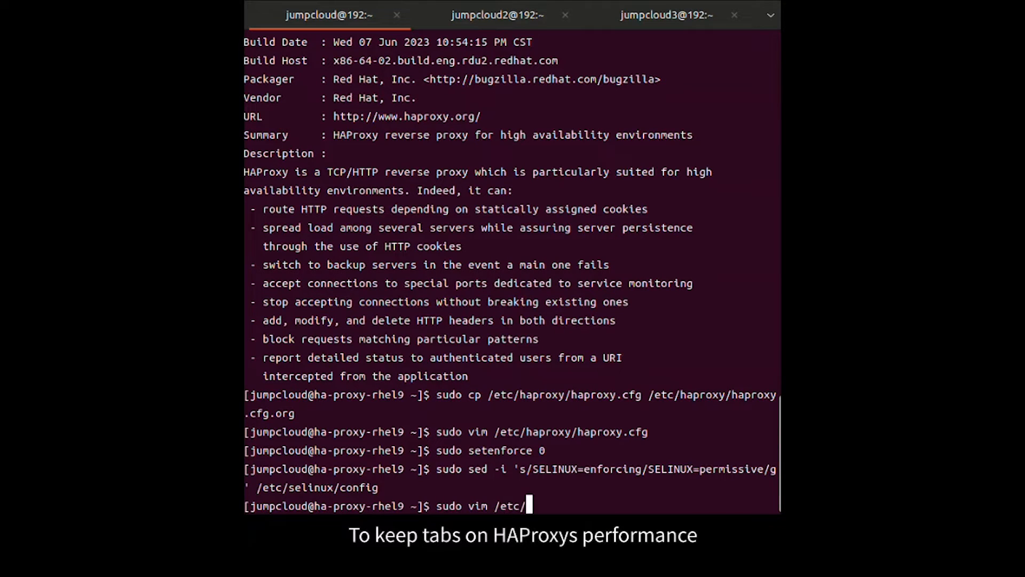
{"action": "type", "text": "r"}
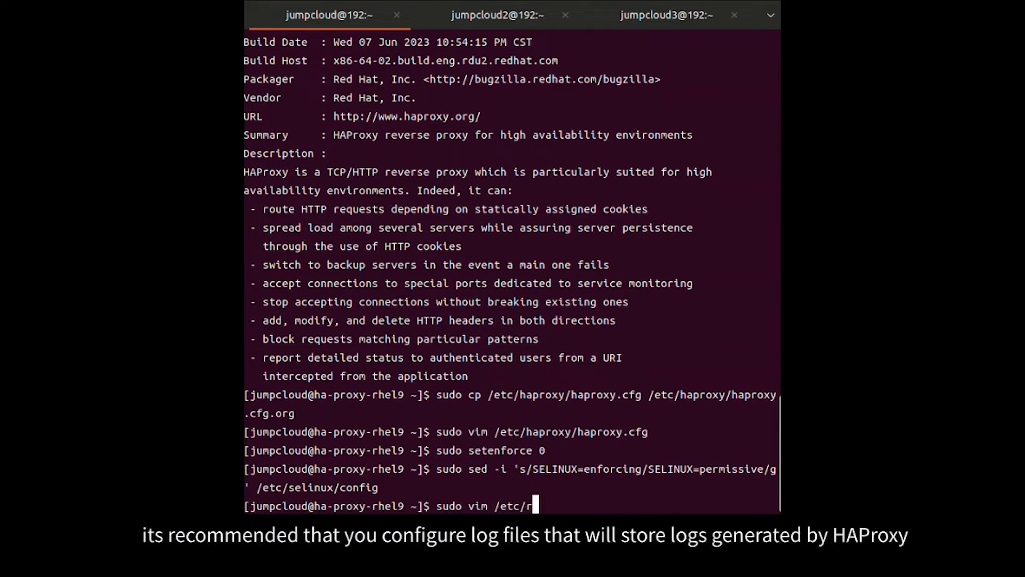
{"action": "type", "text": "sy"}
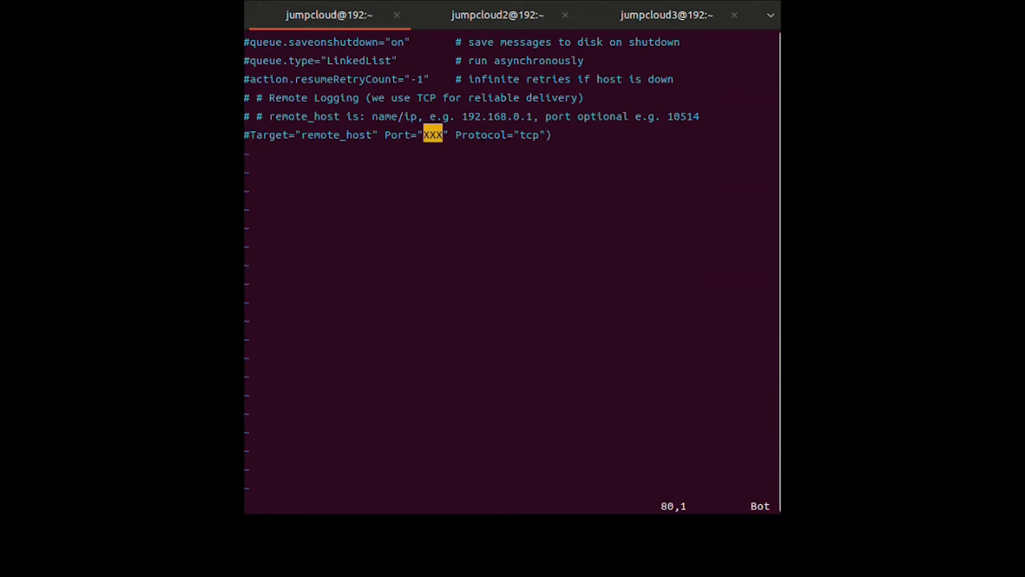
{"action": "type", "text": "local2.=info\t/var/log/haproxy-access.log"}
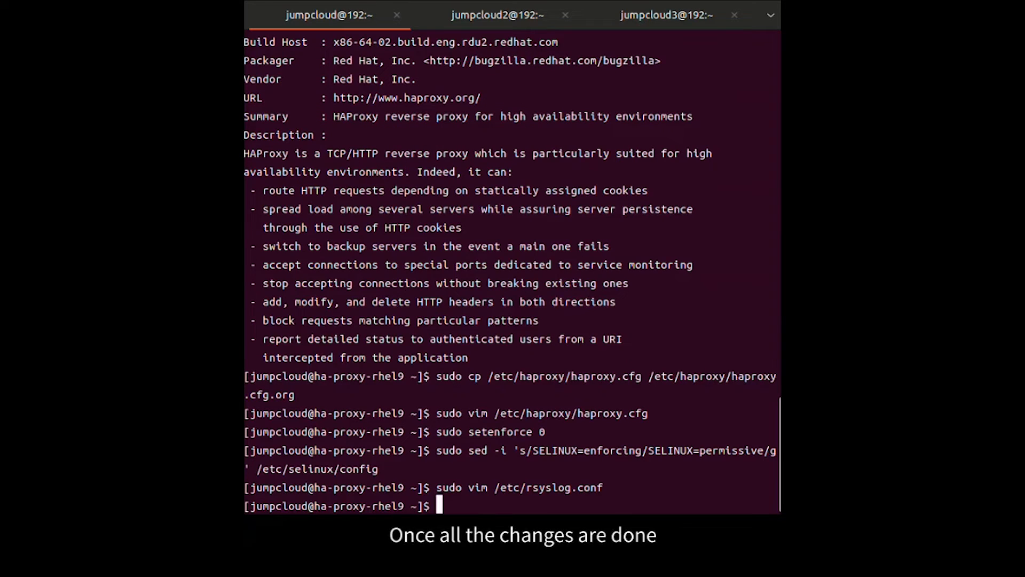
Start the haproxy service with sudo systemctl start haproxy on ha-proxy-rhel9
{"action": "type", "text": "sudo"}
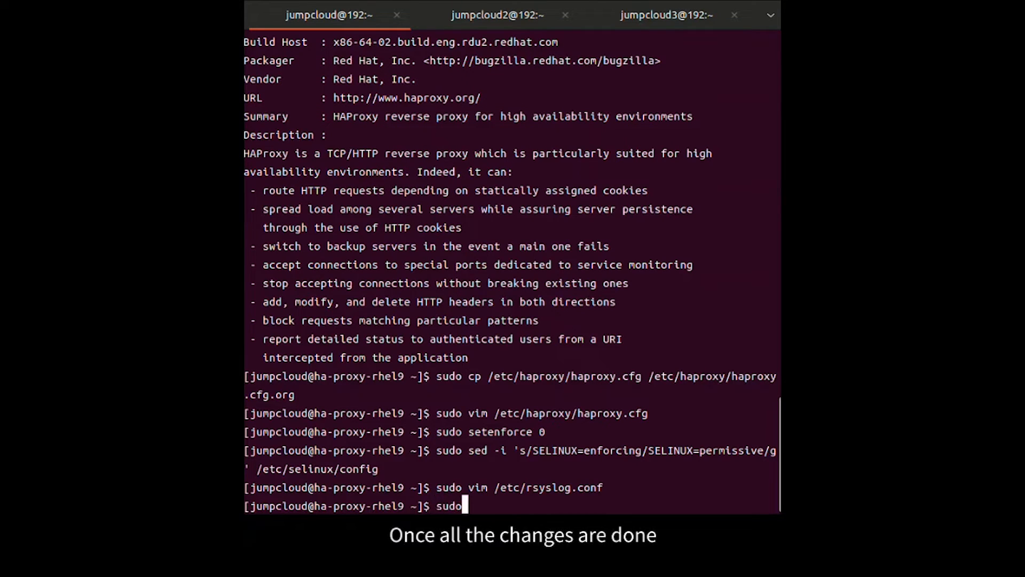
{"action": "type", "text": "systemctl start haproxy"}
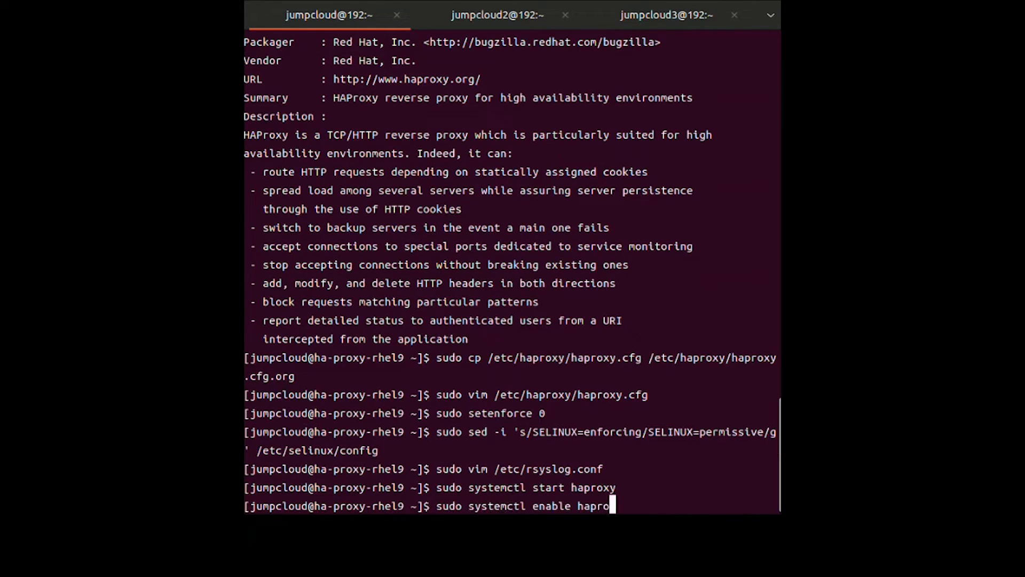
{"action": "left_click", "coordinate": [497, 14]}
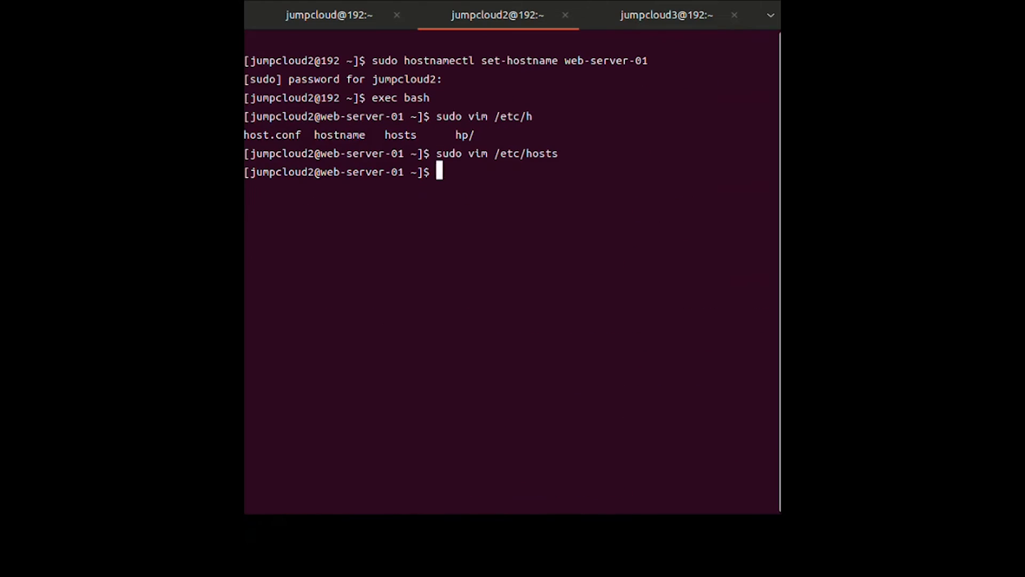
Run sudo dnf update and sudo dnf install httpd -y on web-server-01
{"action": "type", "text": "sudo dnf update"}
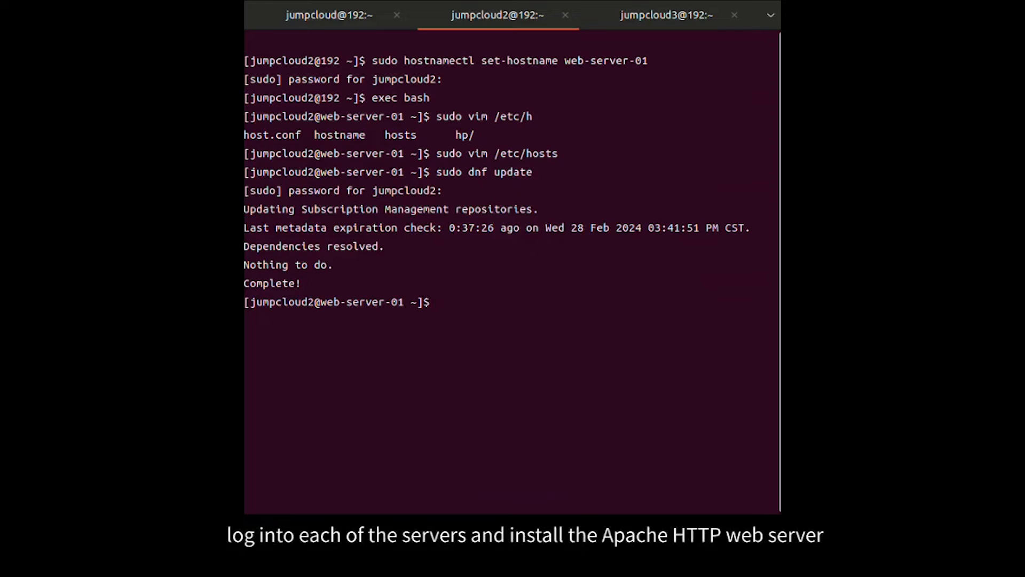
{"action": "type", "text": "sudo"}
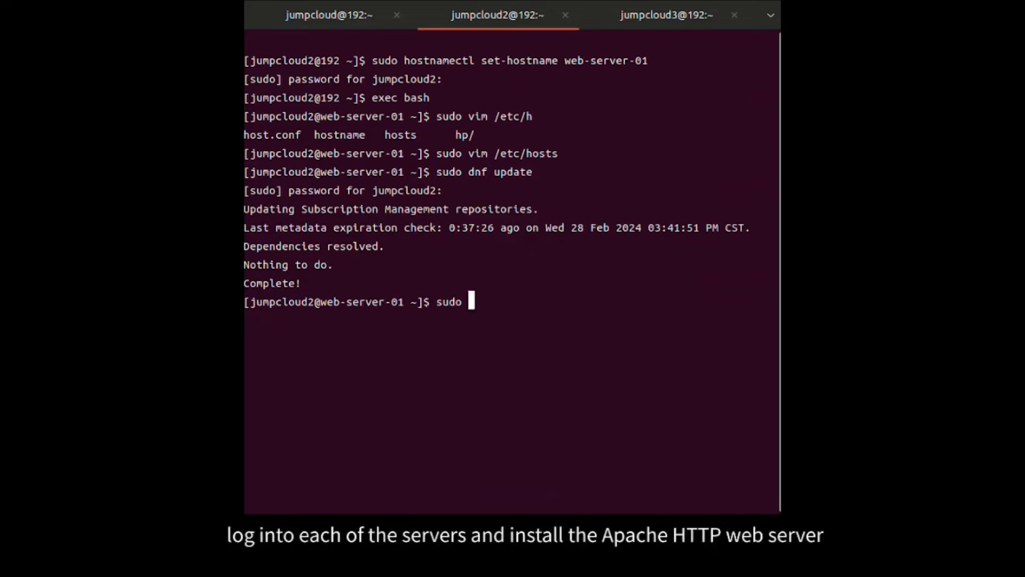
{"action": "type", "text": "dnf install"}
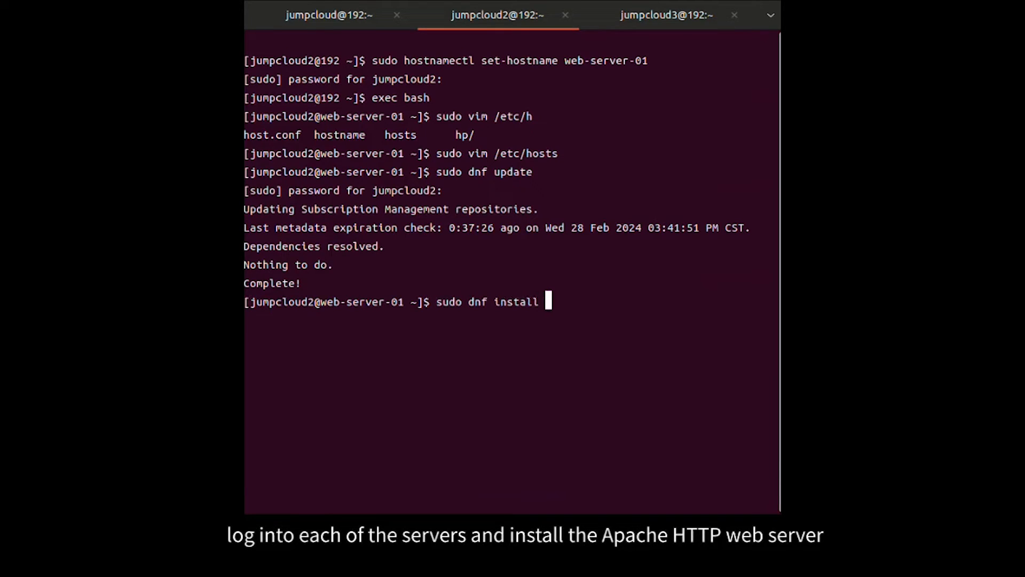
{"action": "type", "text": "httpd -y"}
{"action": "type", "text": "sudo"}
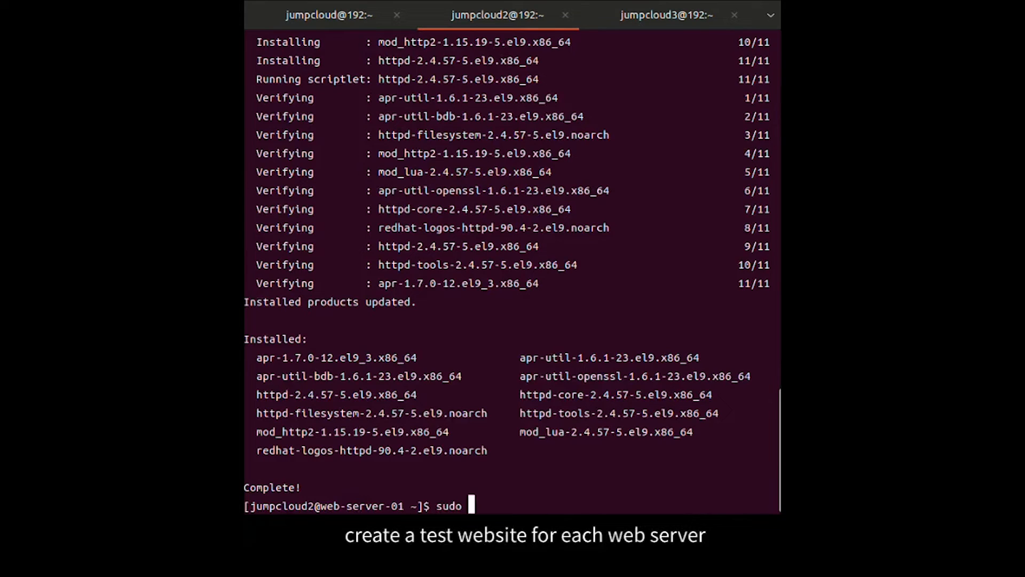
Create web-server-01's test page in /var/www/html/index.html with vim
{"action": "type", "text": "vim /v"}
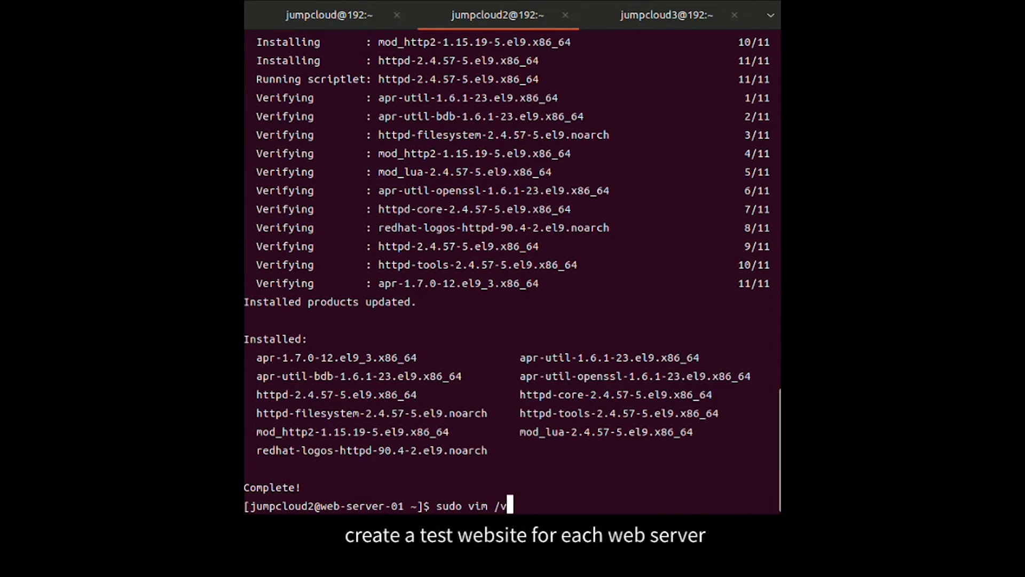
{"action": "type", "text": "ar/www/html/index.html"}
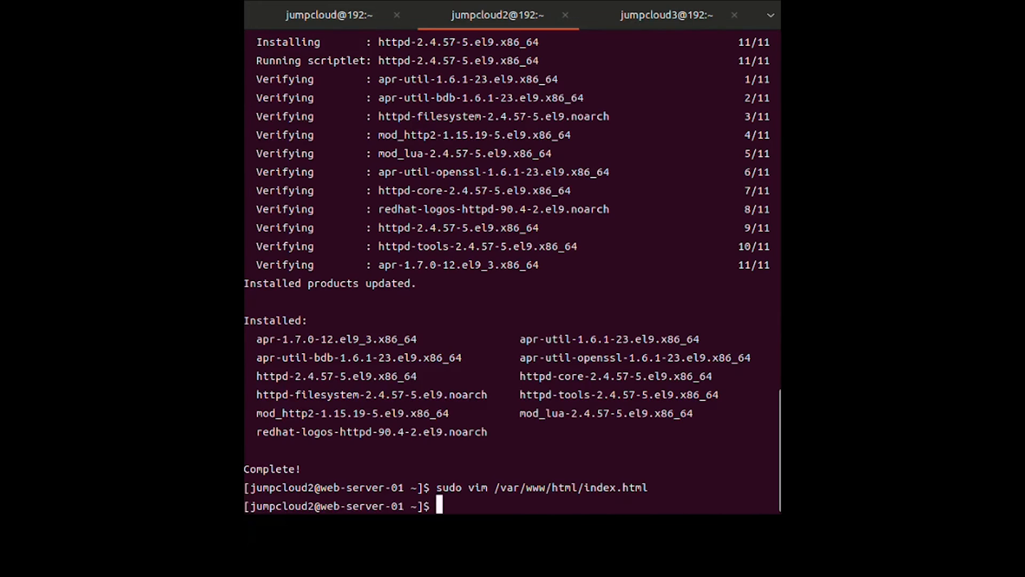
{"action": "left_click", "coordinate": [665, 14]}
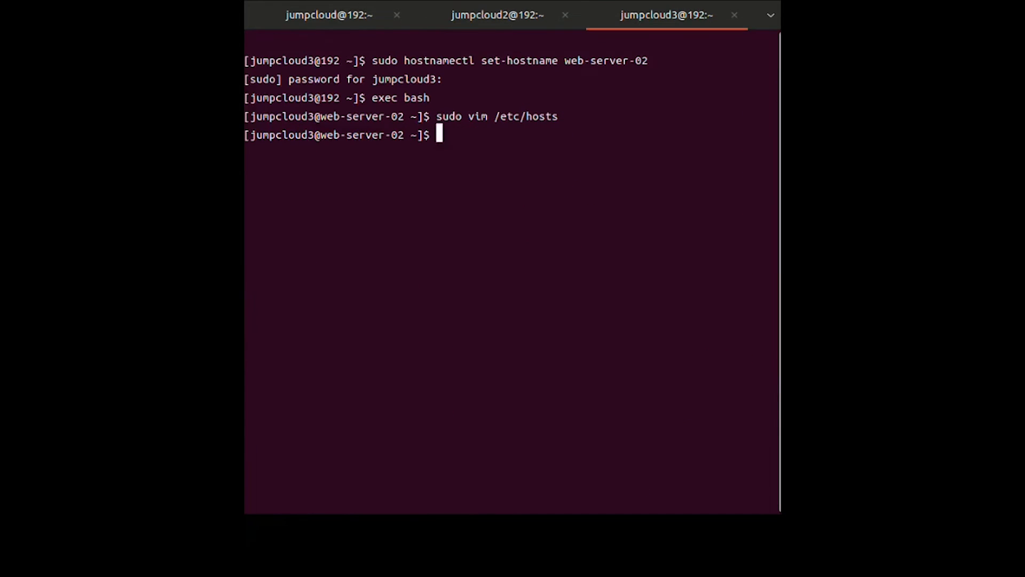
Run sudo dnf update and sudo dnf install httpd -y on web-server-02
{"action": "type", "text": "sudo"}
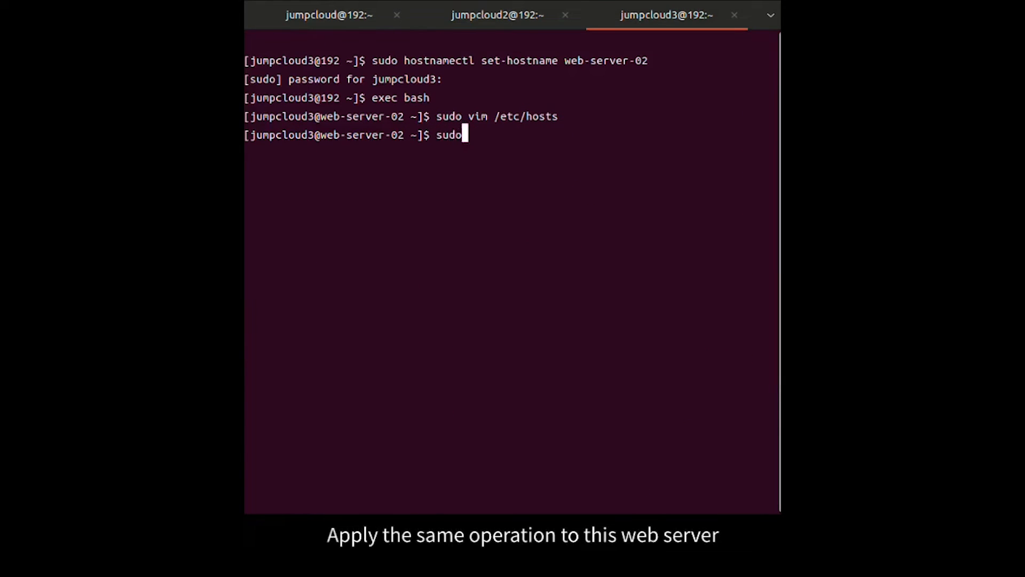
{"action": "type", "text": "dnf update"}
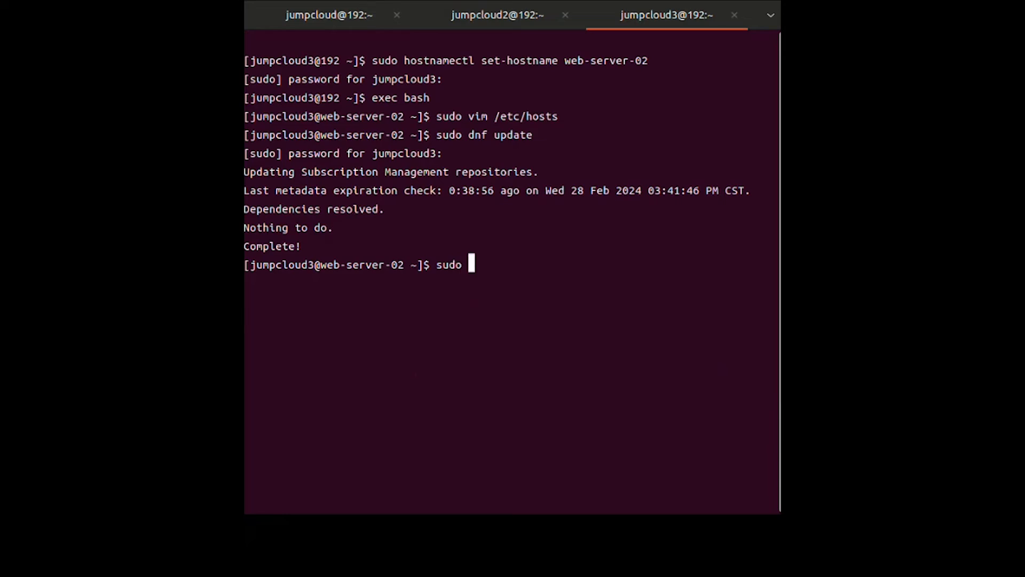
{"action": "type", "text": "dnf install"}
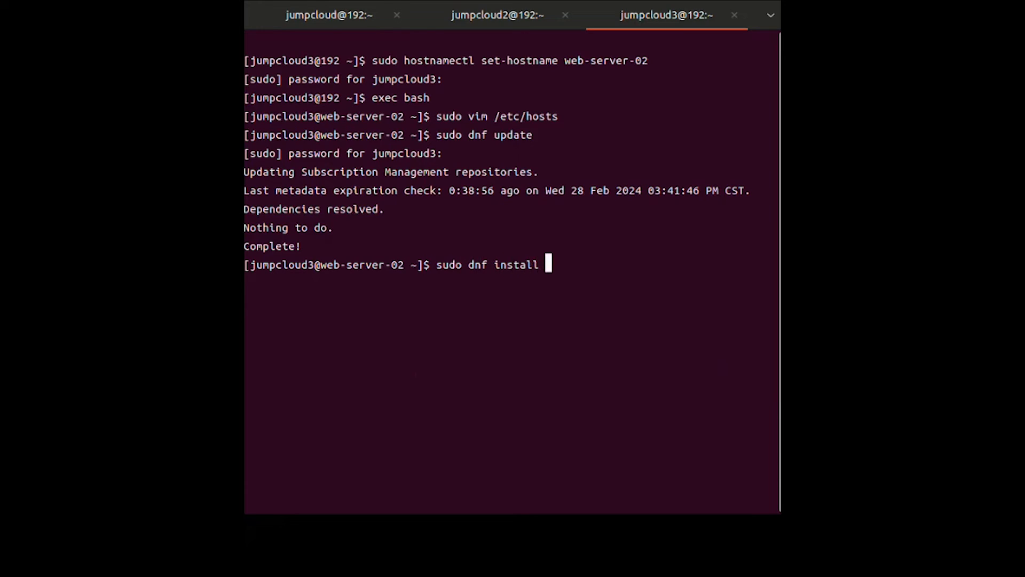
{"action": "type", "text": "httpd -y"}
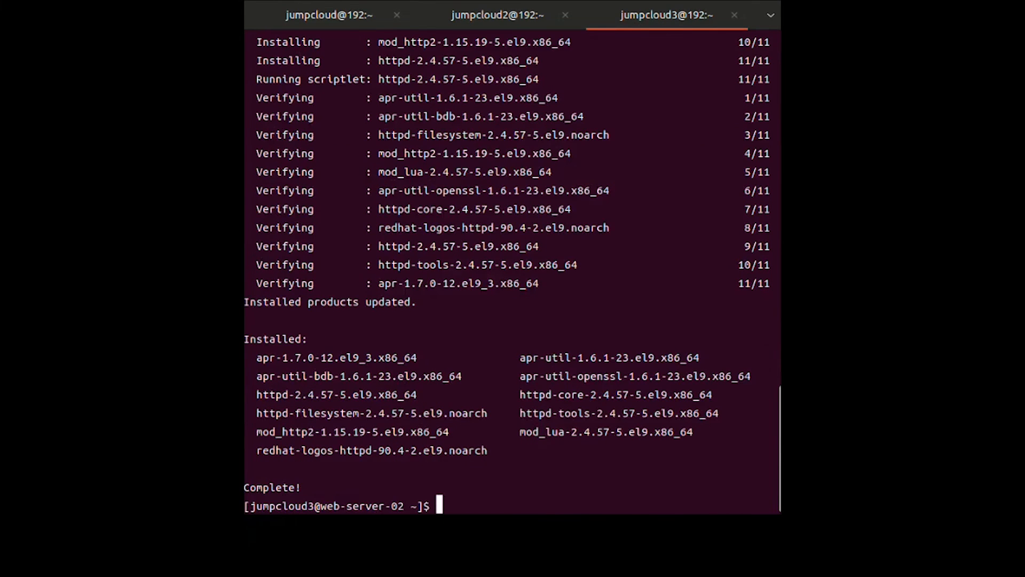
Create web-server-02's test page in /var/www/html/index.html with vim
{"action": "type", "text": "sudo vim"}
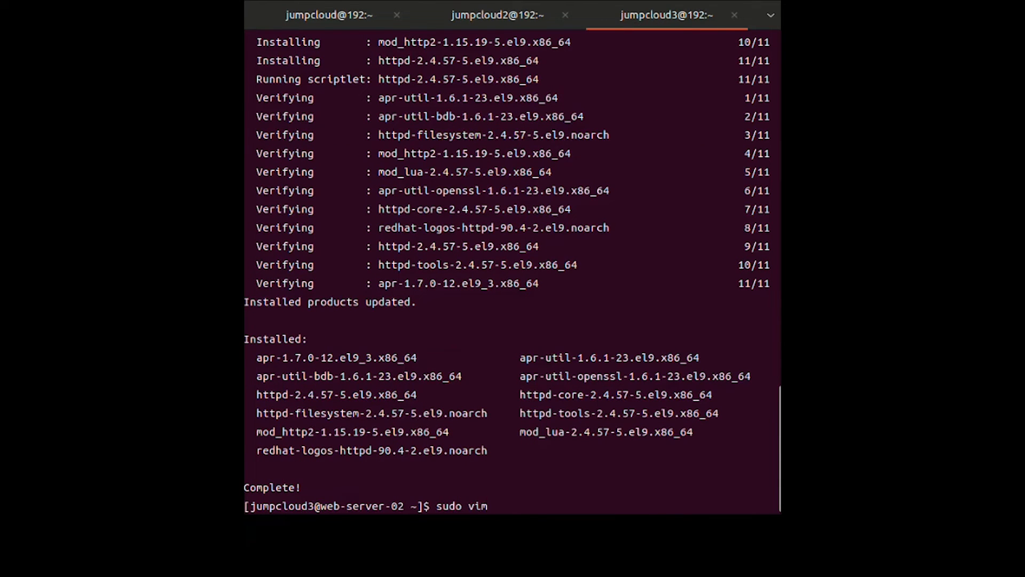
{"action": "type", "text": "/var/www/"}
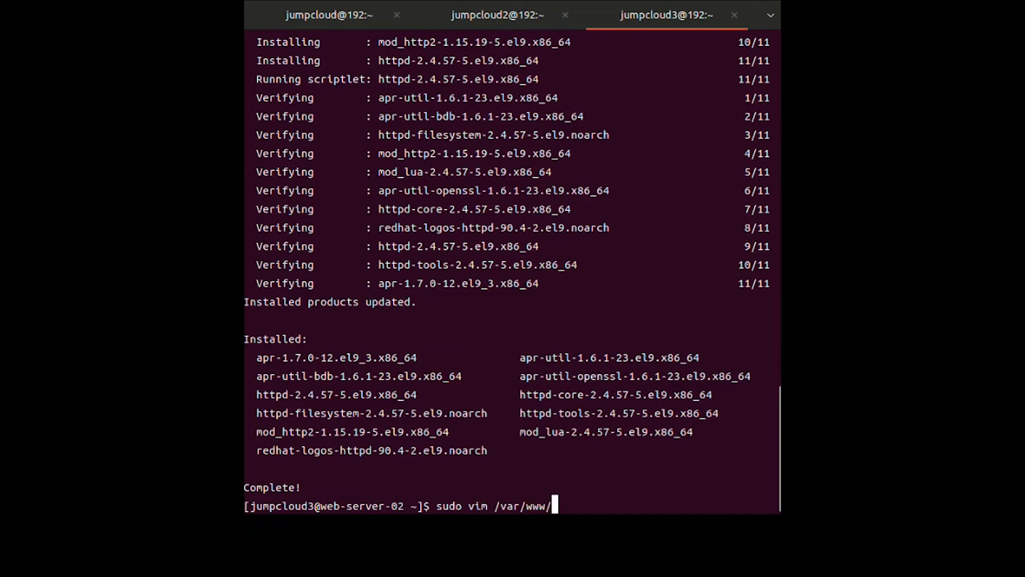
{"action": "type", "text": "html/index."}
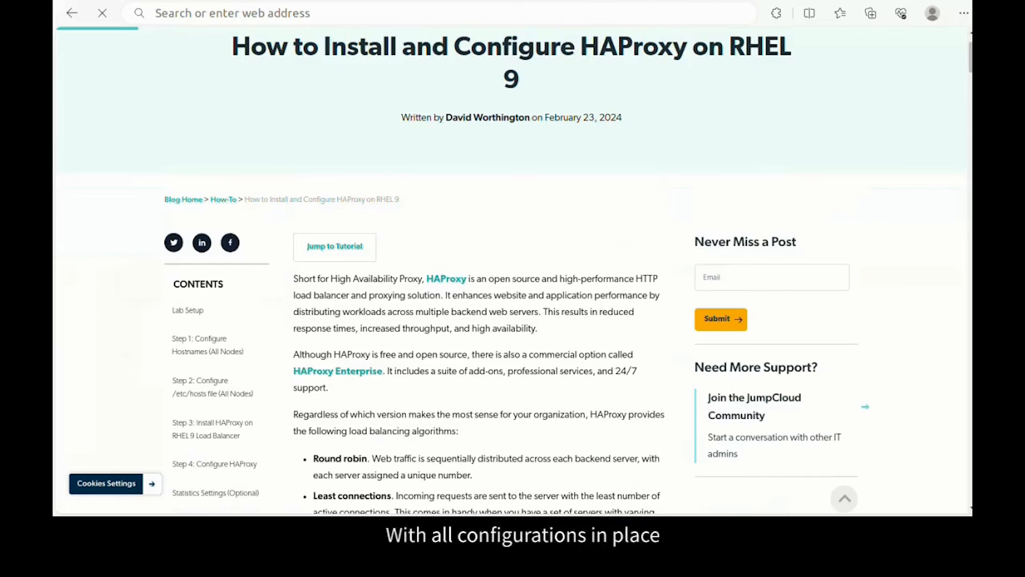
{"action": "right_click", "coordinate": [437, 13]}
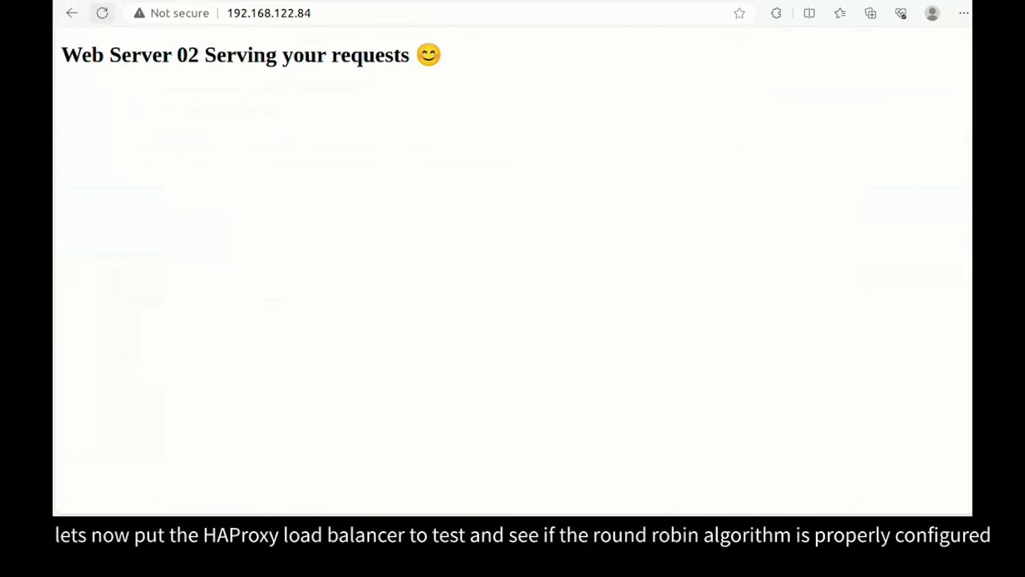
{"action": "left_click", "coordinate": [103, 12]}
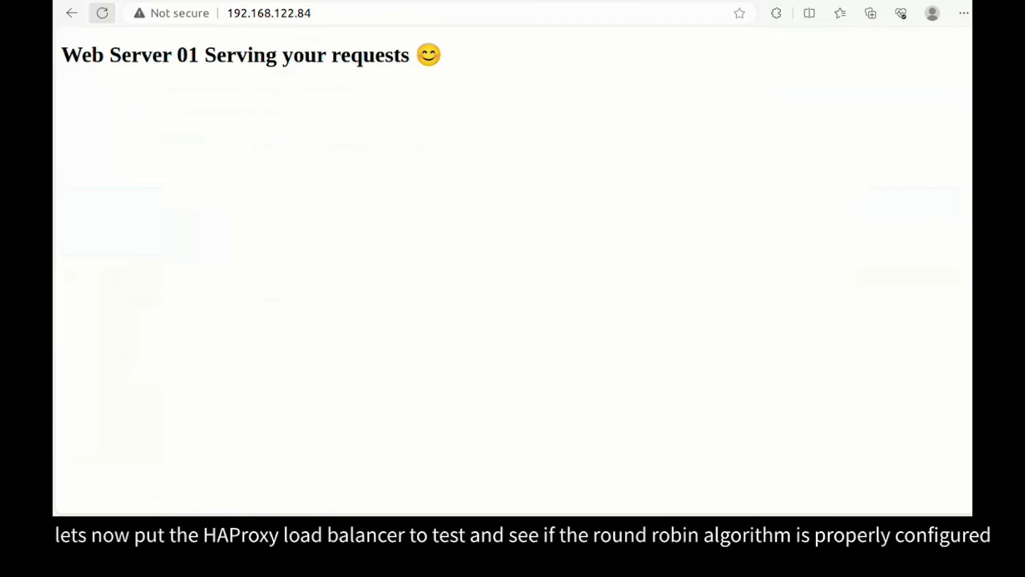
{"action": "left_click", "coordinate": [269, 13]}
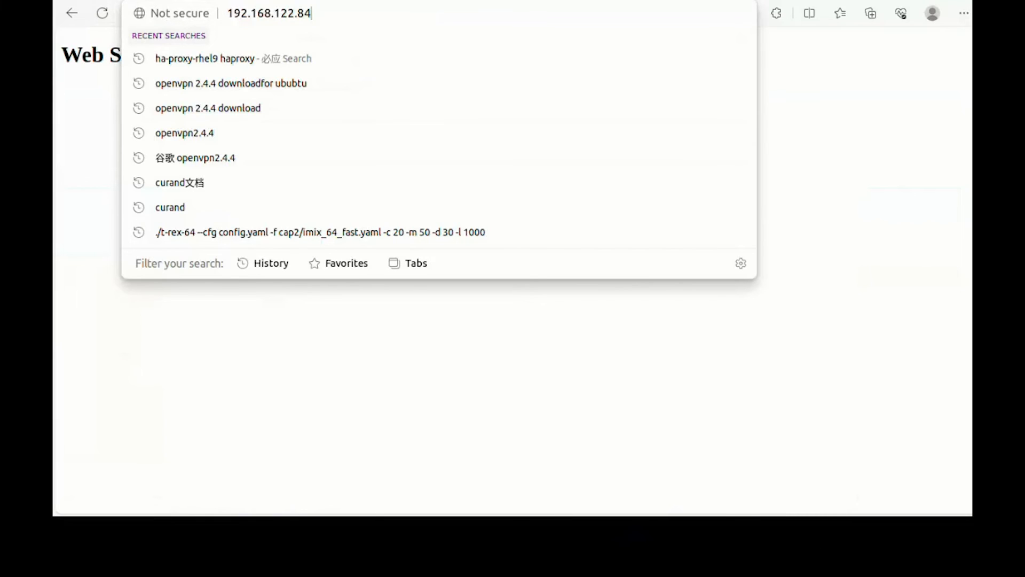
Append /stats to the URL and sign in as admin to view the HAProxy statistics report
{"action": "type", "text": "/stats"}
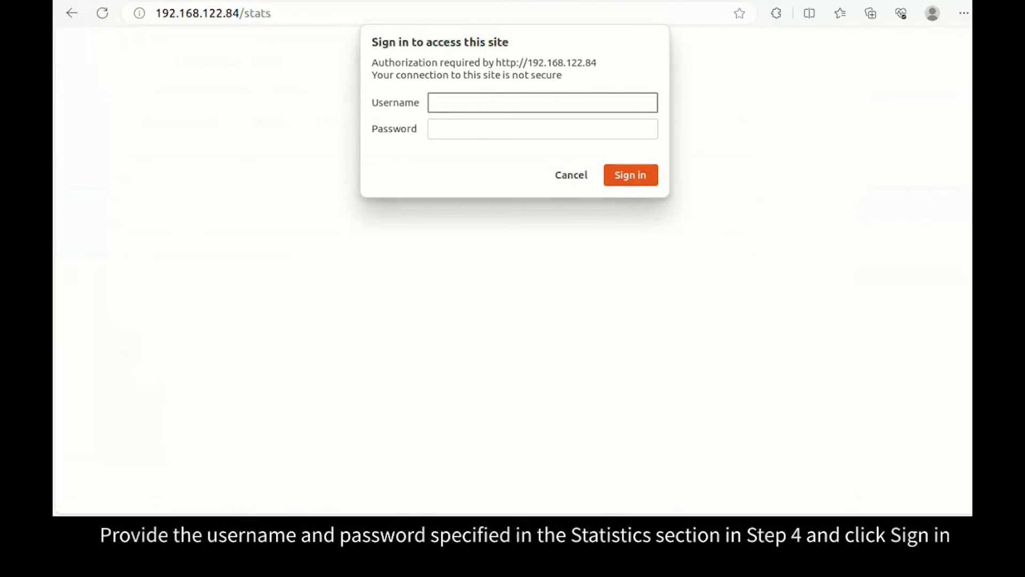
{"action": "type", "text": "admi"}
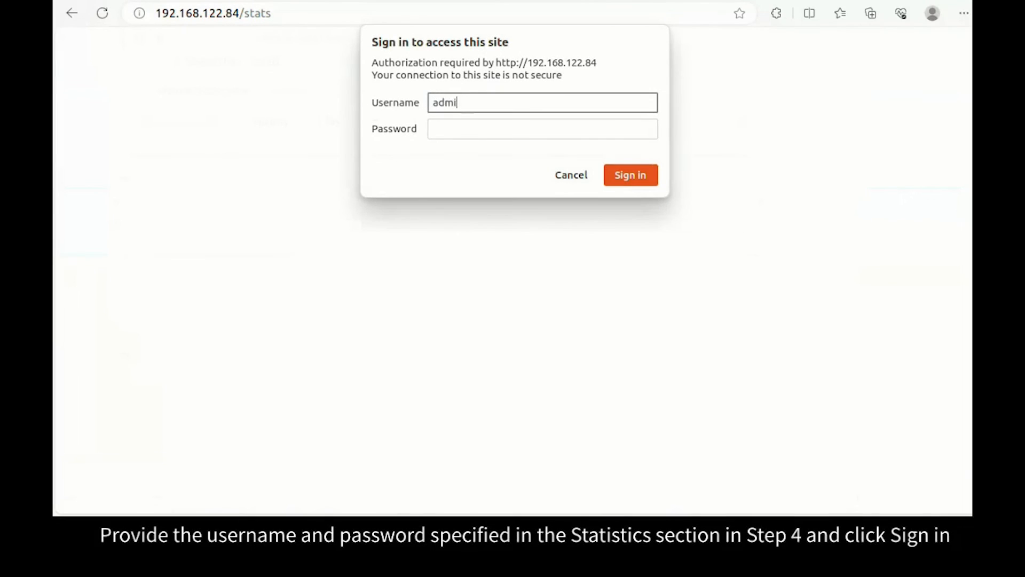
{"action": "left_click", "coordinate": [541, 128]}
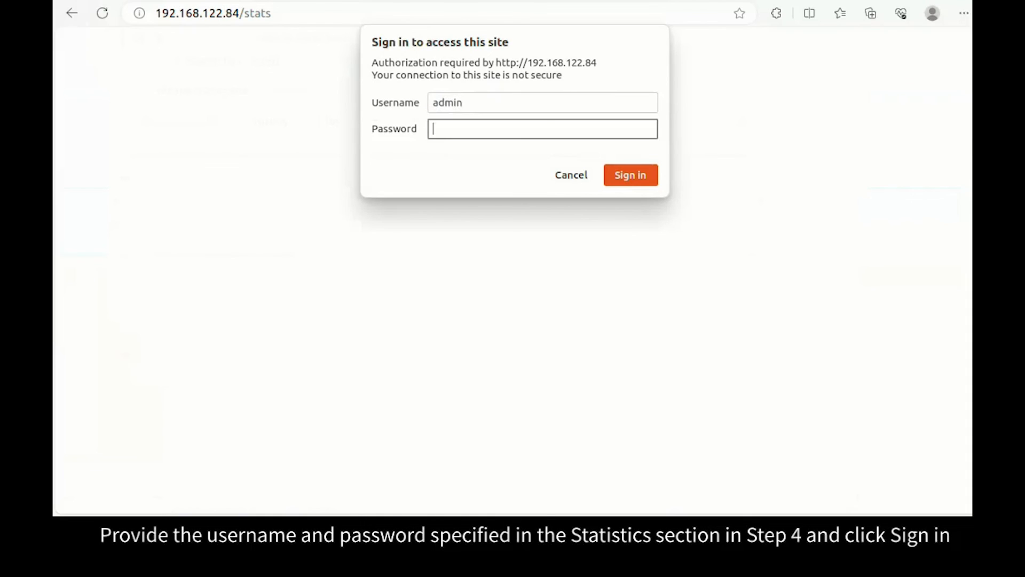
{"action": "left_click", "coordinate": [629, 174]}
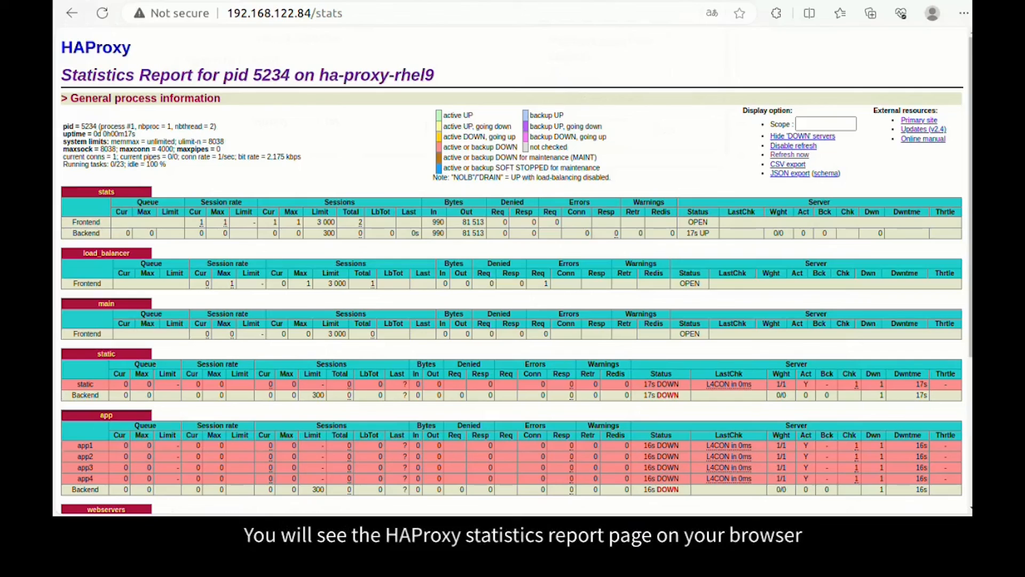
{"action": "scroll", "scroll_direction": "down", "scroll_amount": 3}
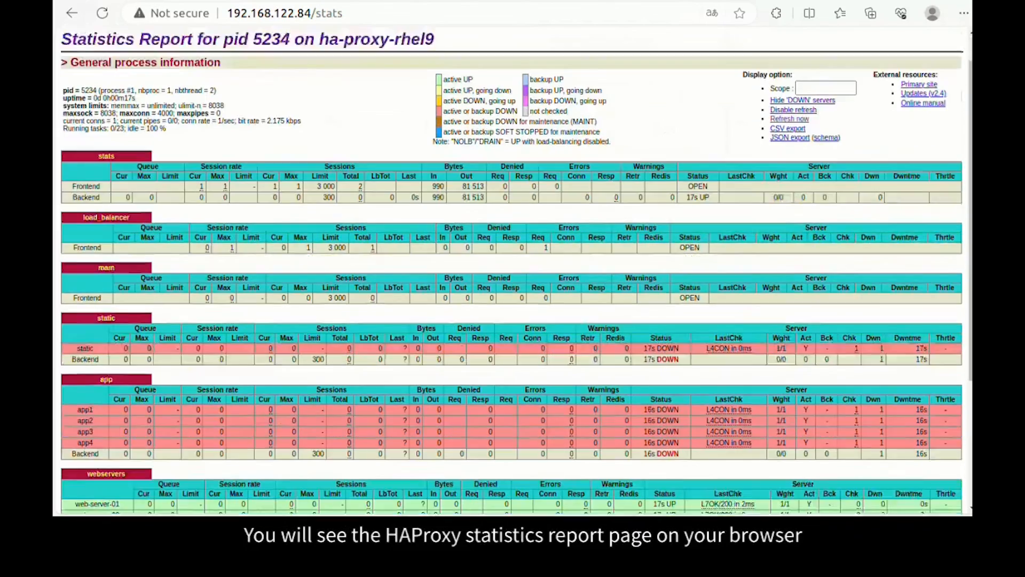